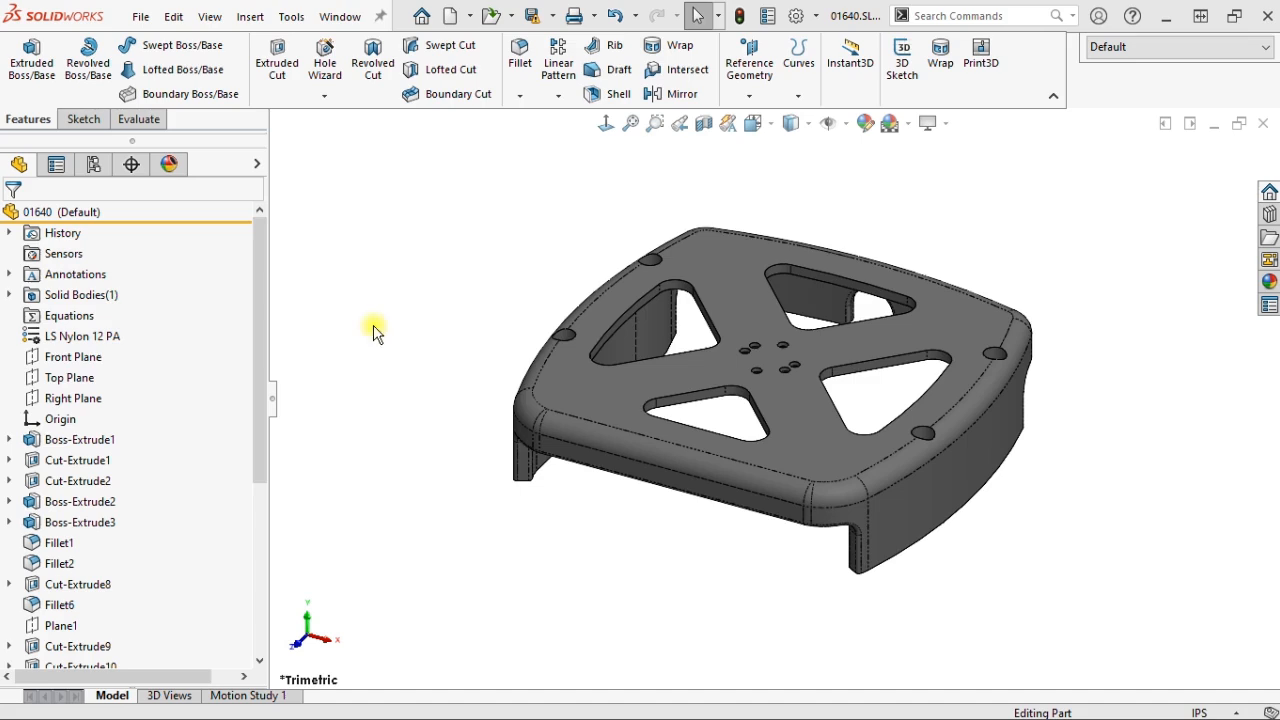
- Open the File menu to reach the Print3D command
click(141, 16)
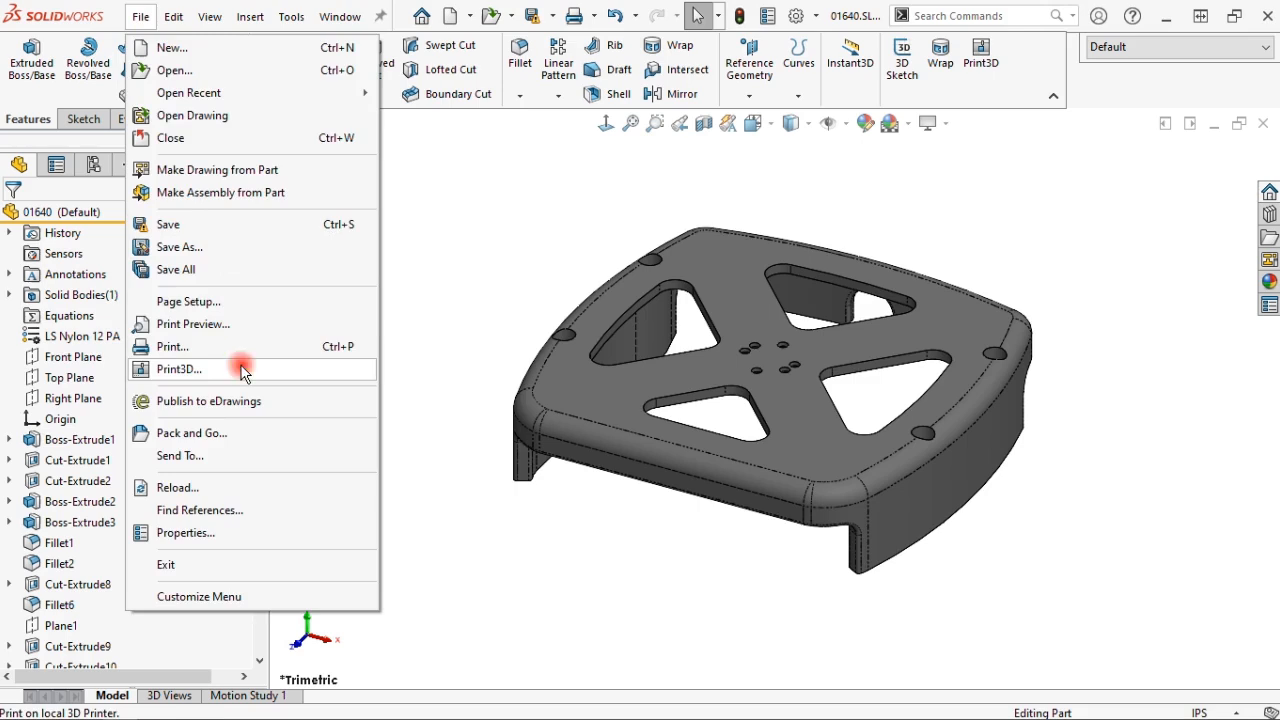
- Start Print3D and browse the printer catalogue to view the CraftUnique CraftBot 2
click(180, 369)
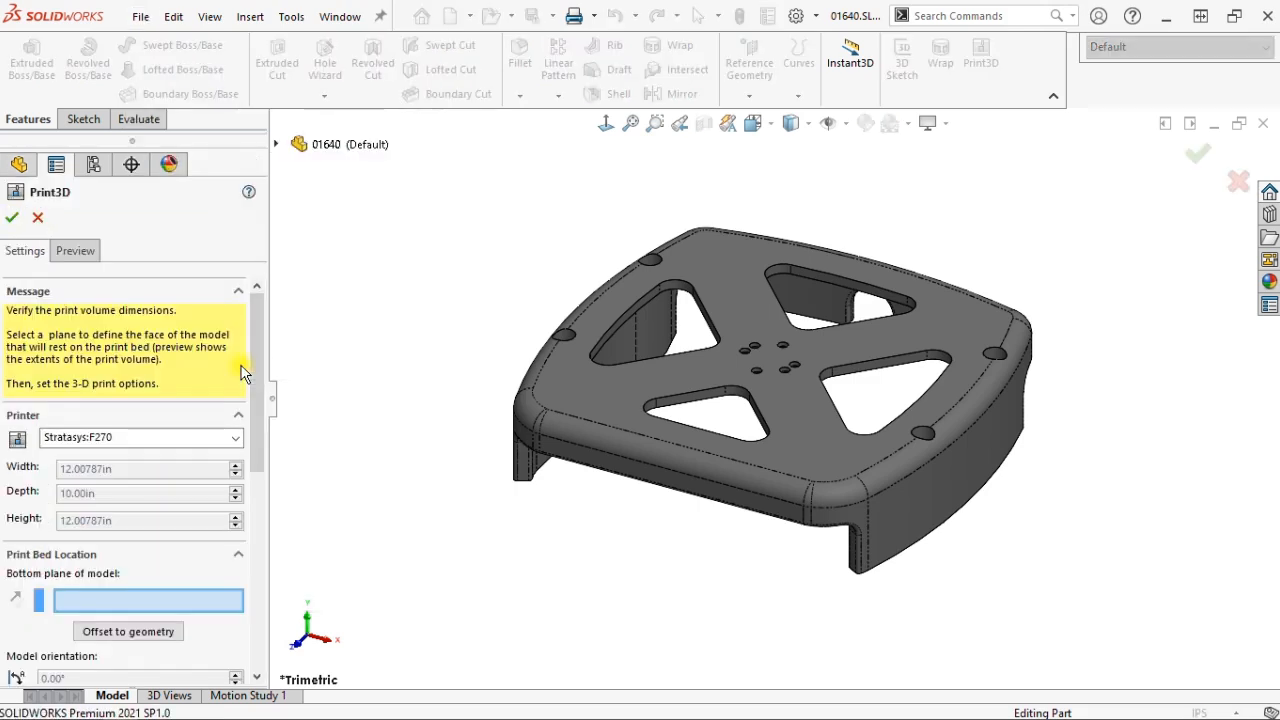
mouse_move(223, 422)
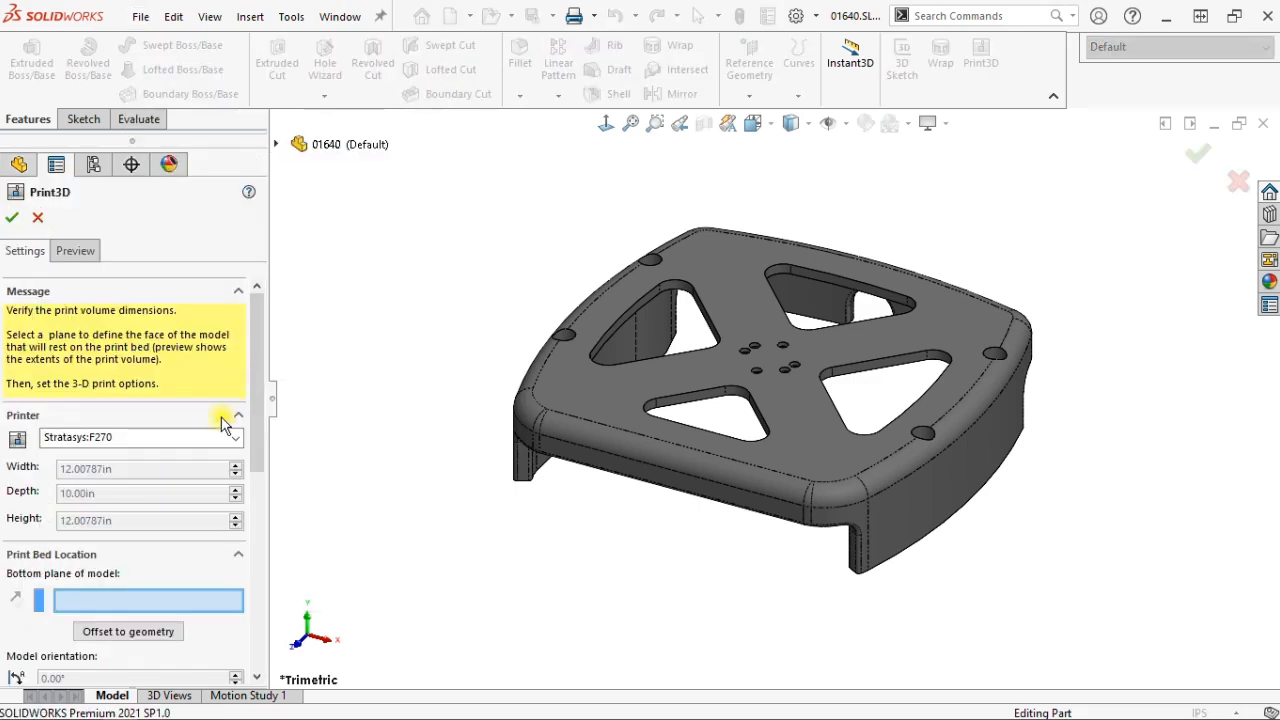
click(235, 437)
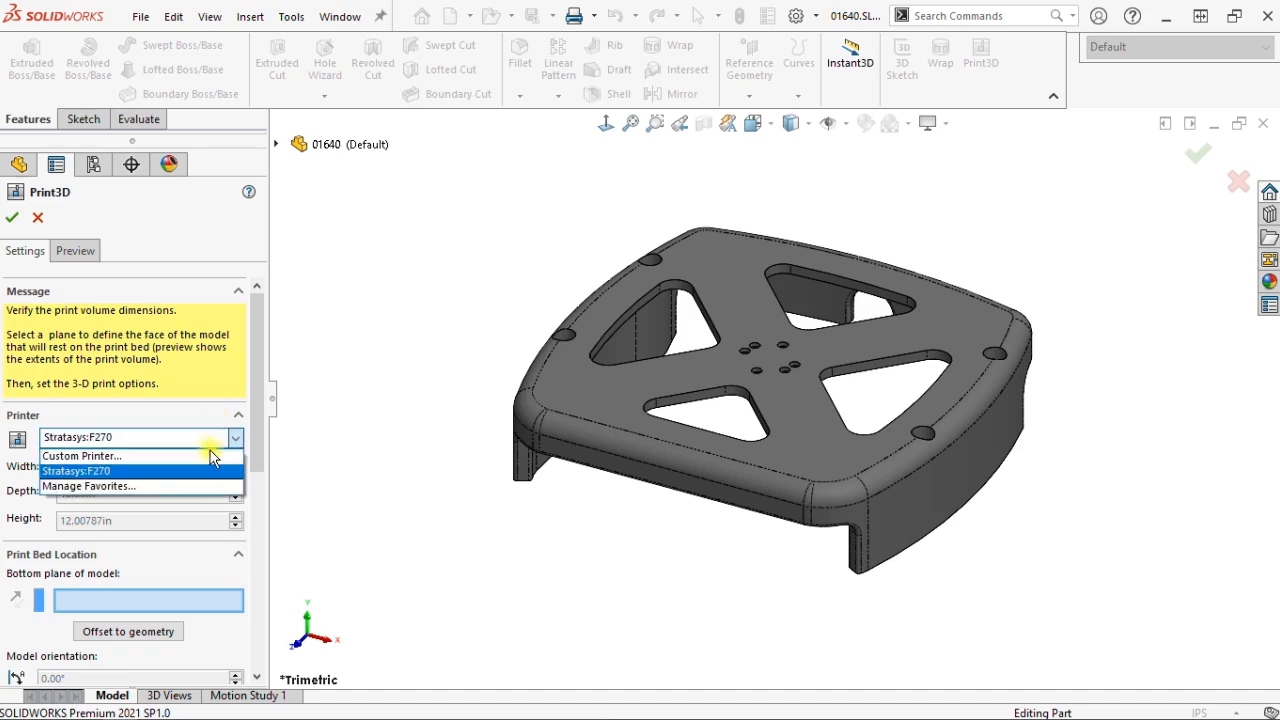
click(89, 486)
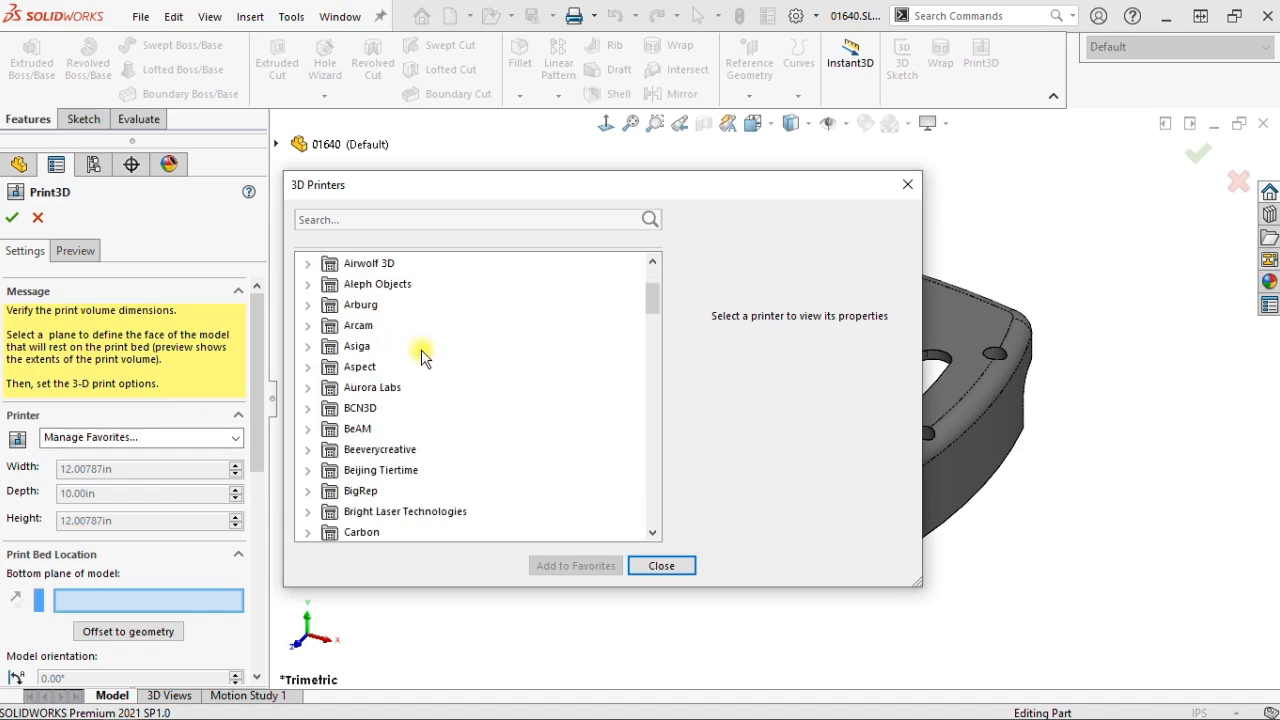
scroll(down, 3)
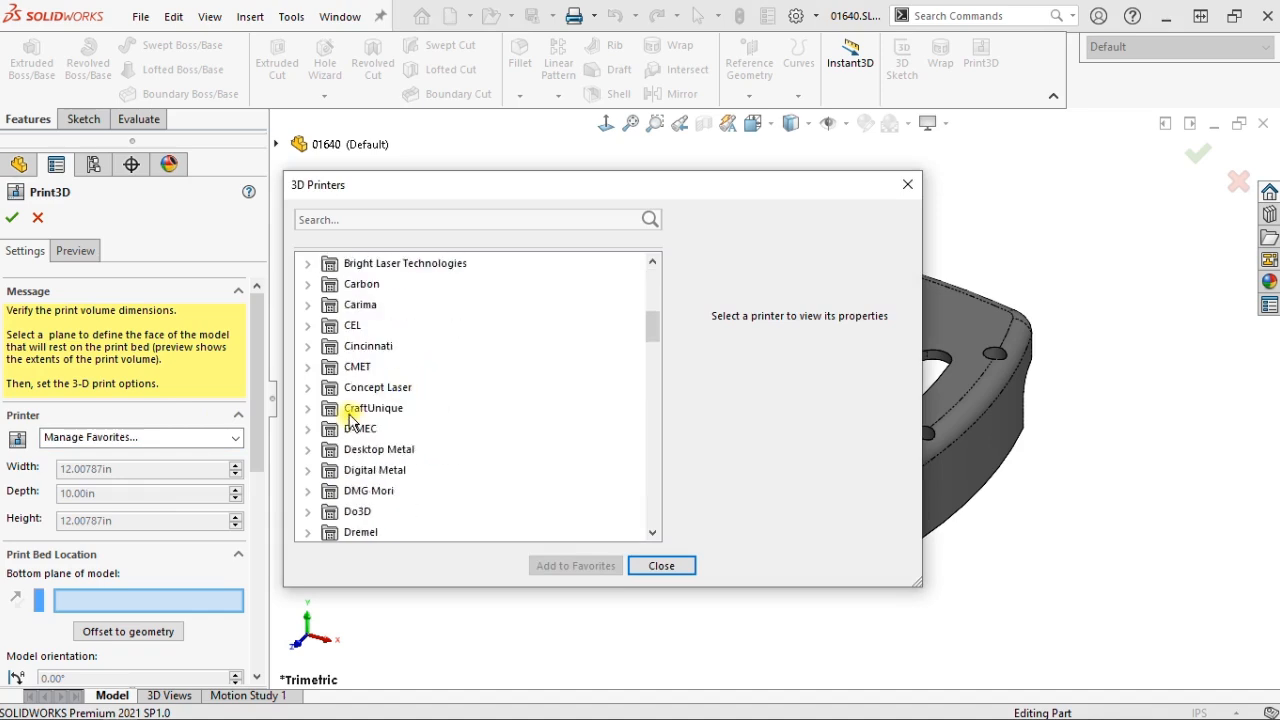
click(308, 408)
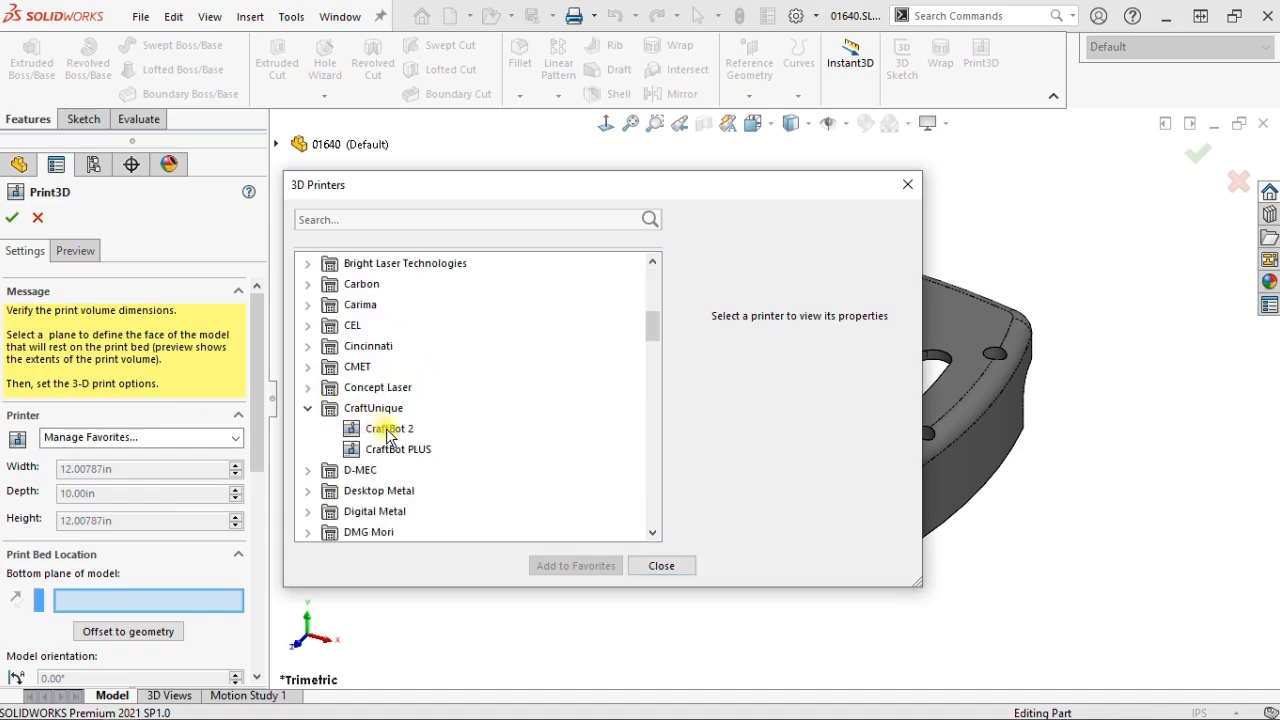
click(389, 428)
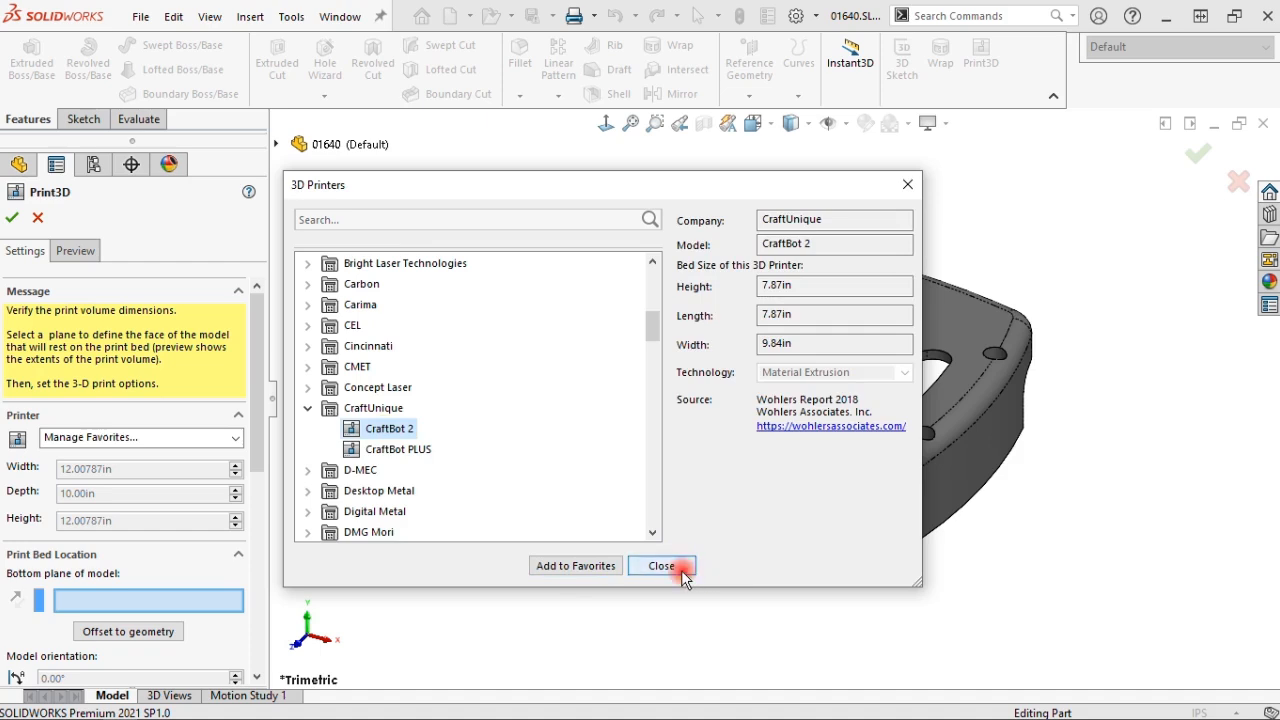
- Close the catalogue and keep Stratasys:F270 as the selected printer
click(660, 565)
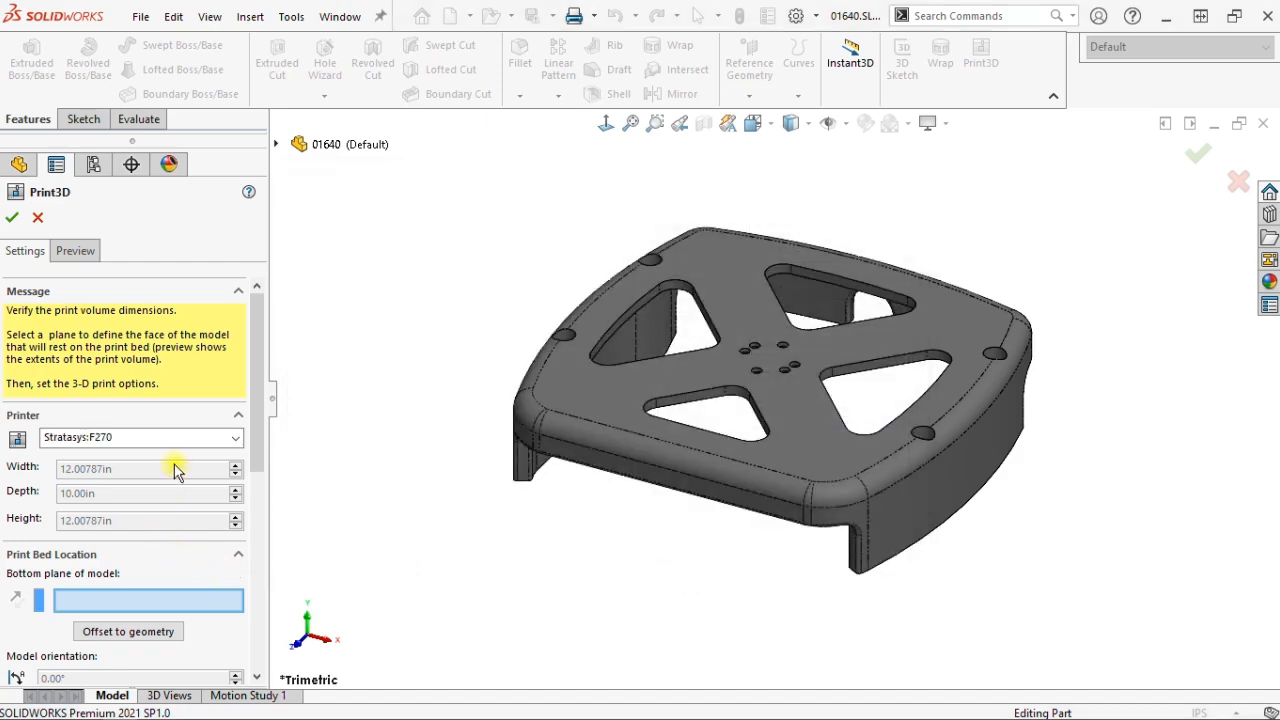
click(234, 437)
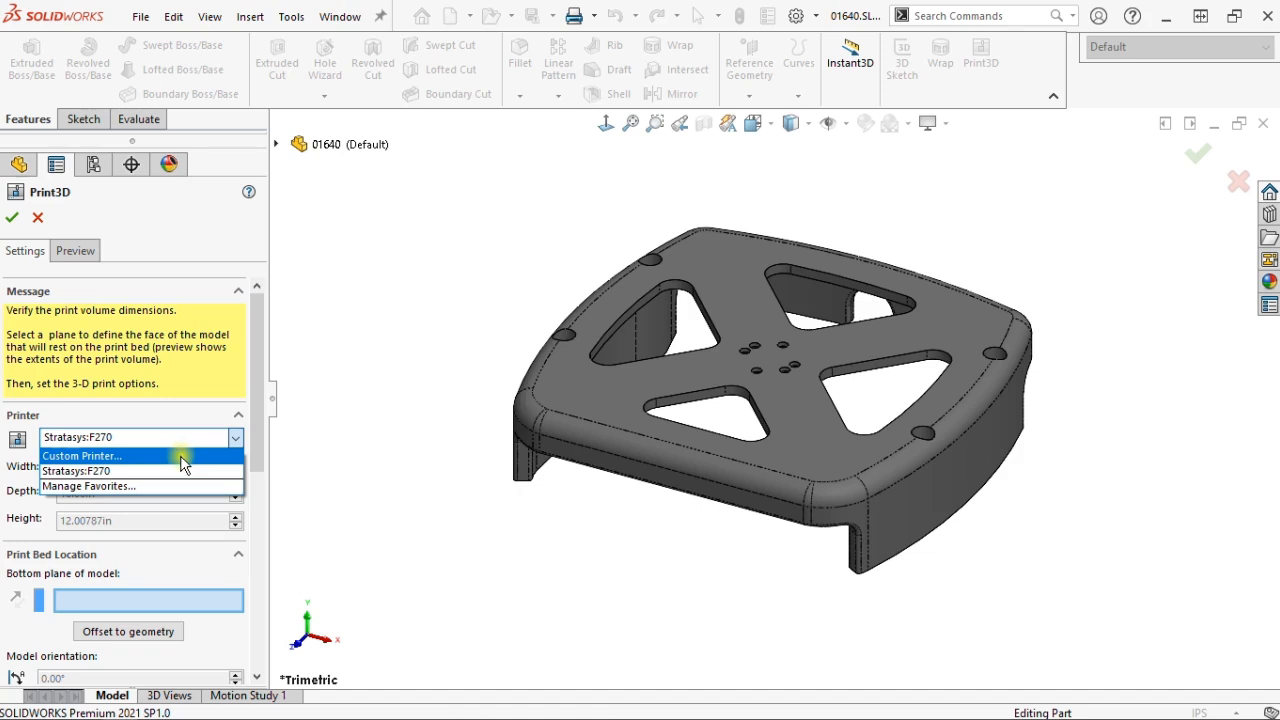
click(72, 471)
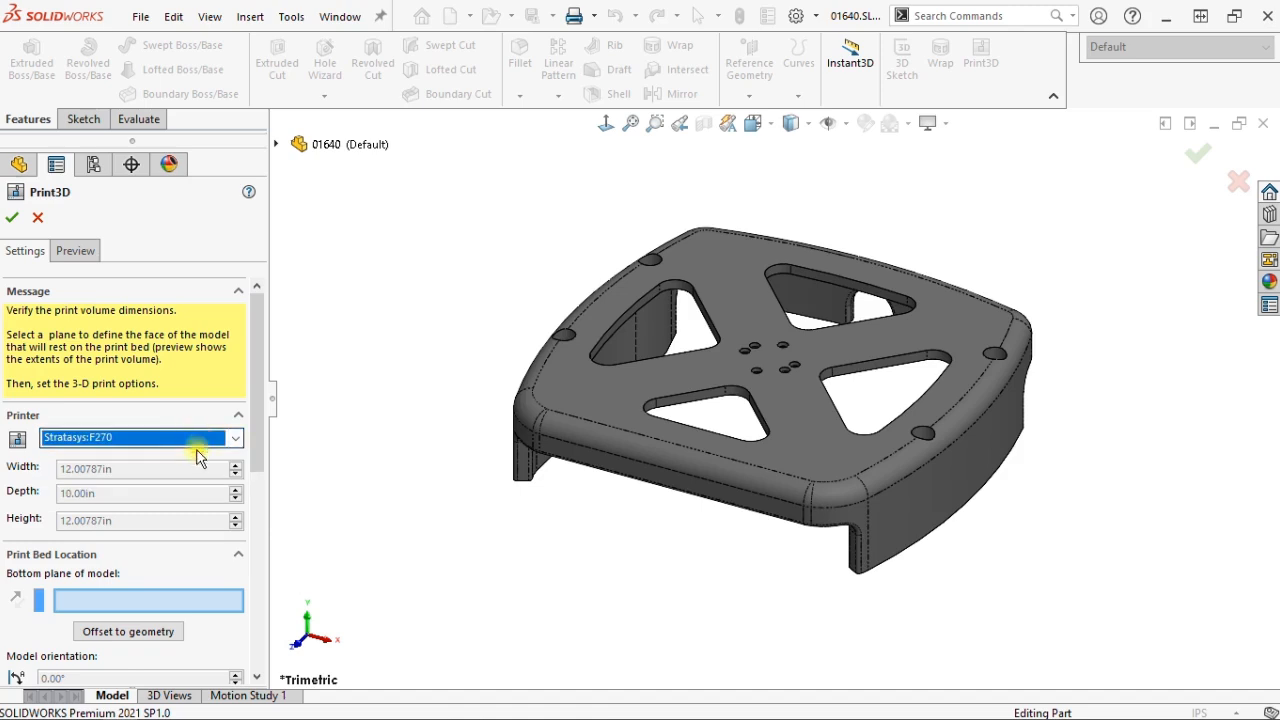
- Set the part's large flat face as the bottom plane on the F270 print bed
scroll(down, 3)
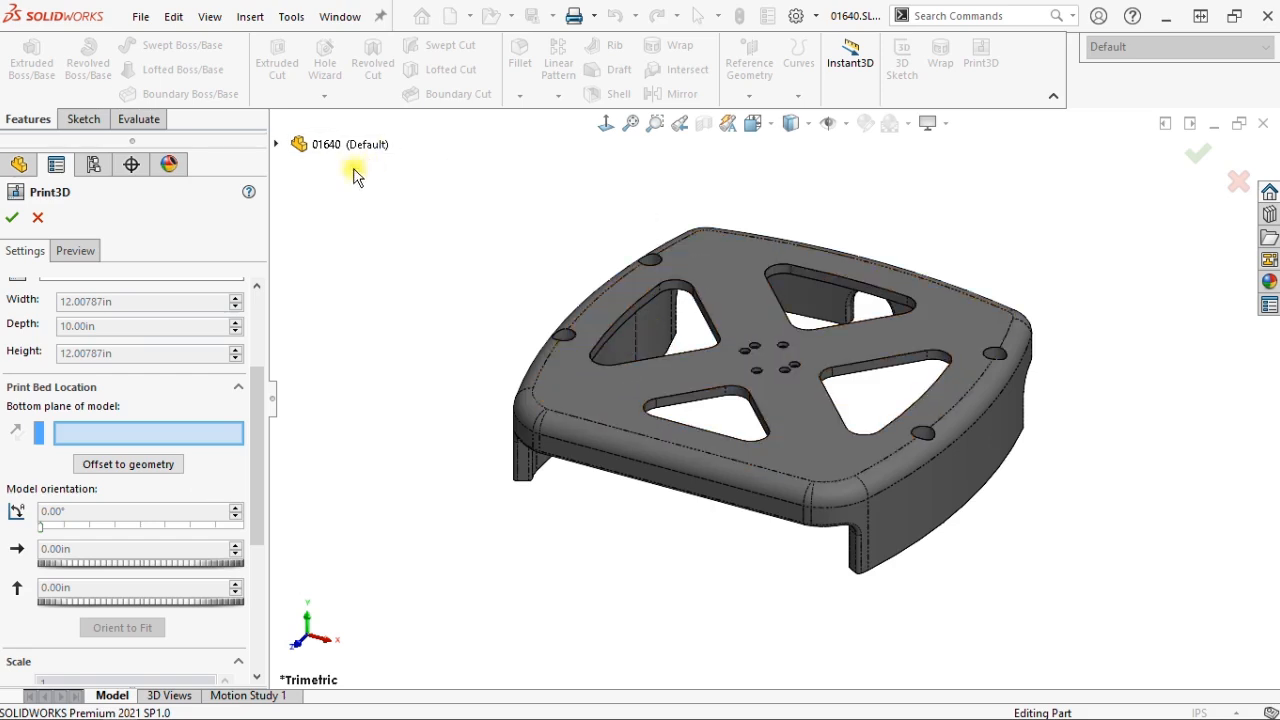
click(377, 289)
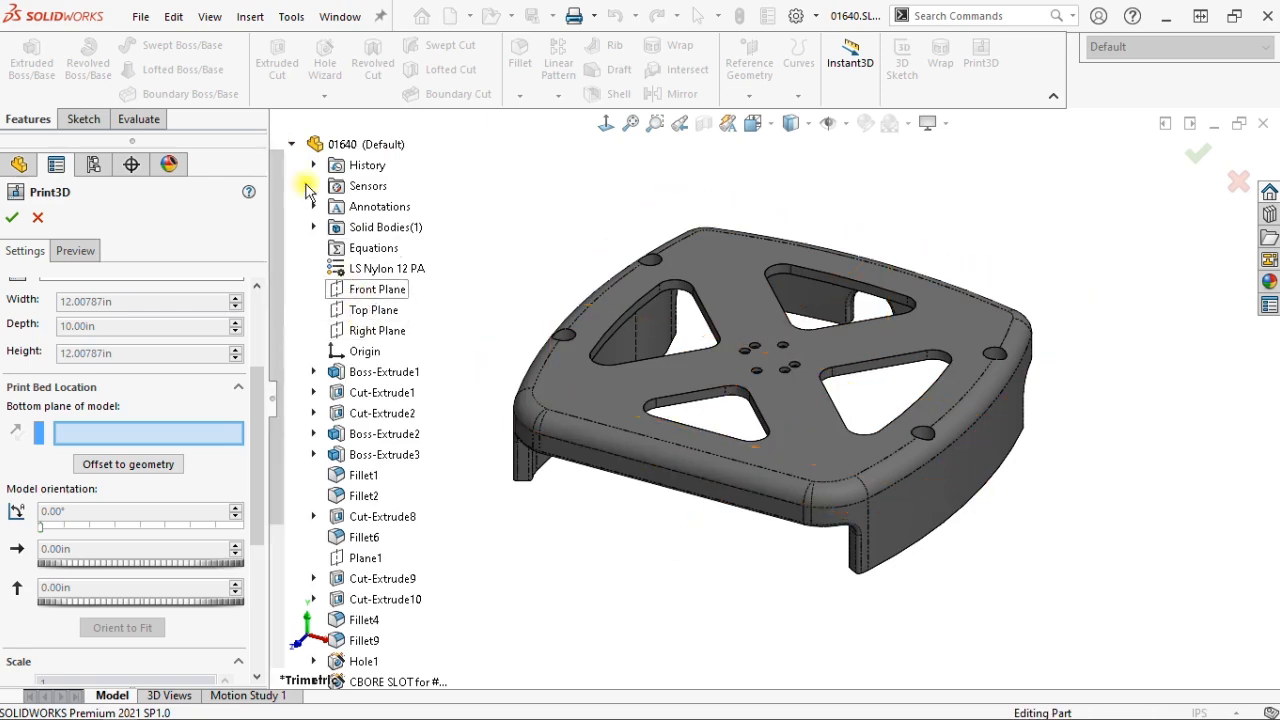
click(291, 143)
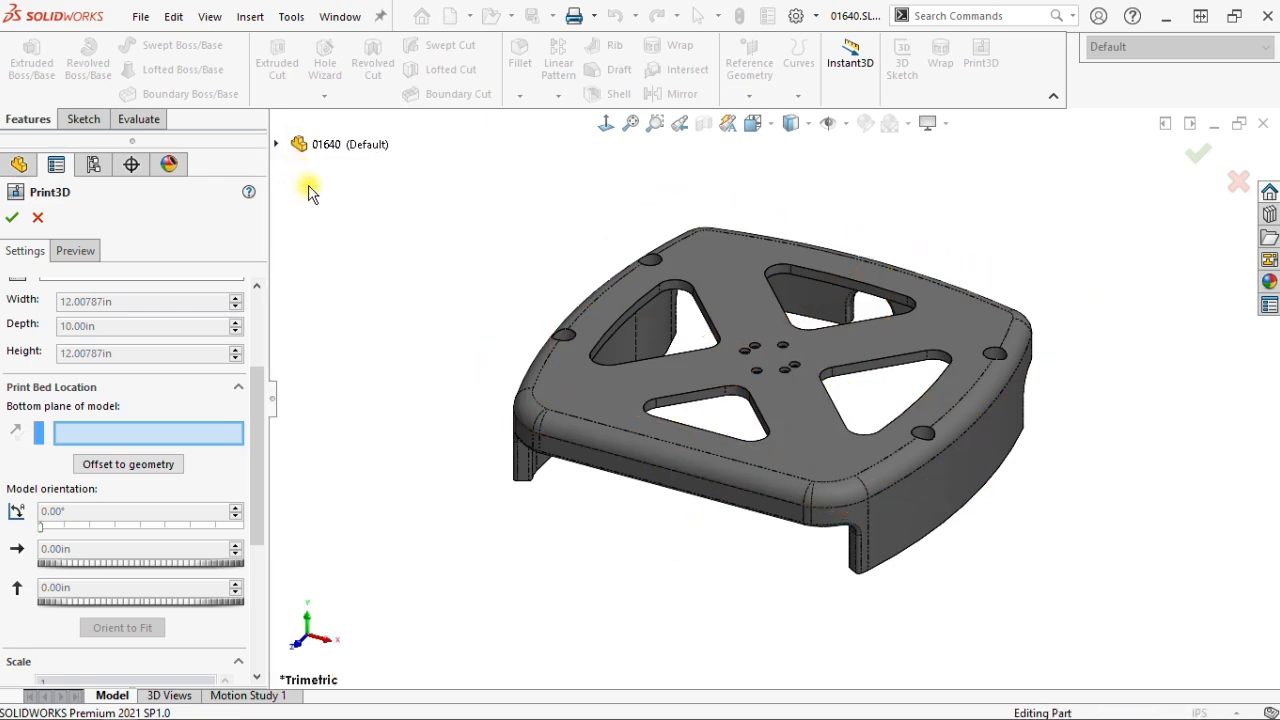
mouse_move(680, 385)
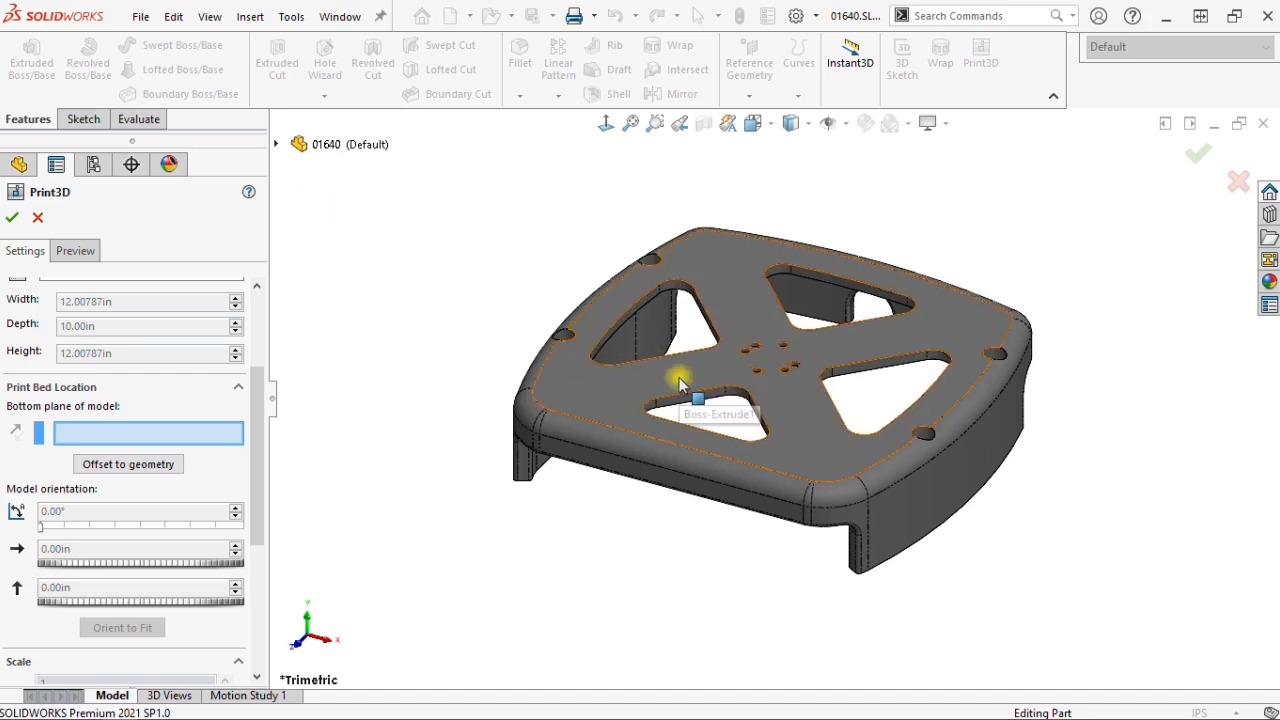
click(680, 385)
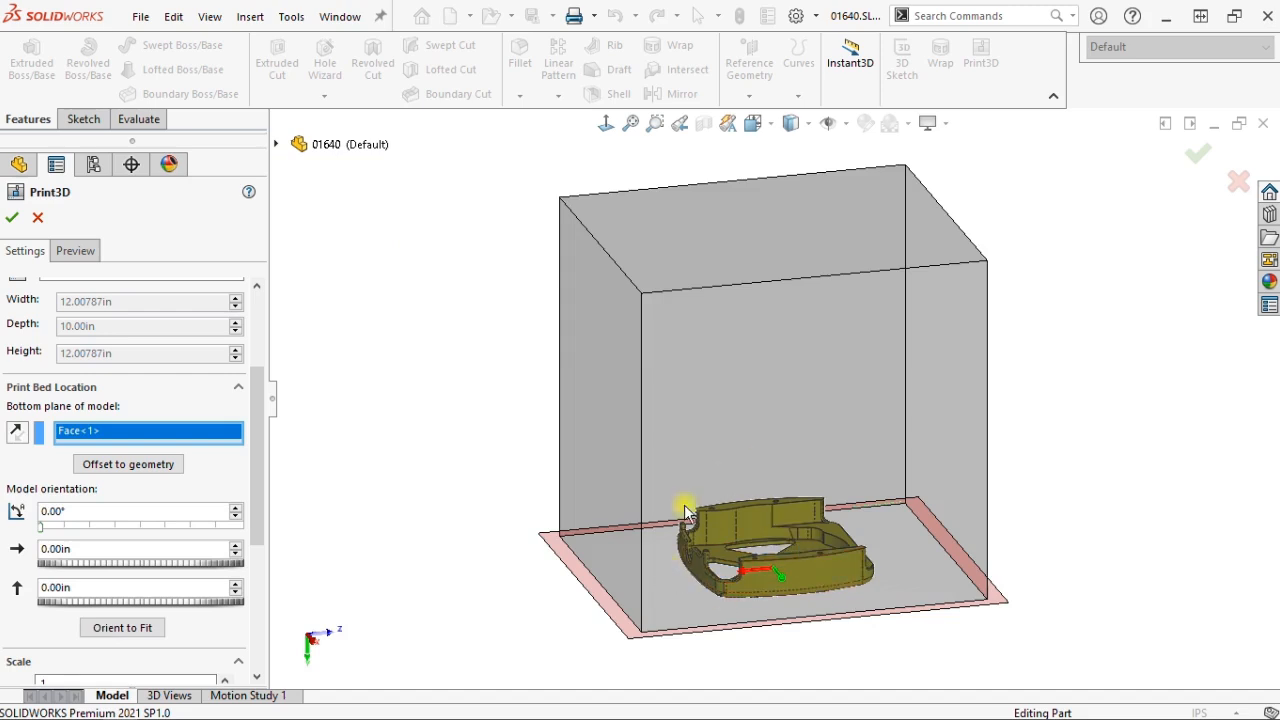
mouse_move(585, 605)
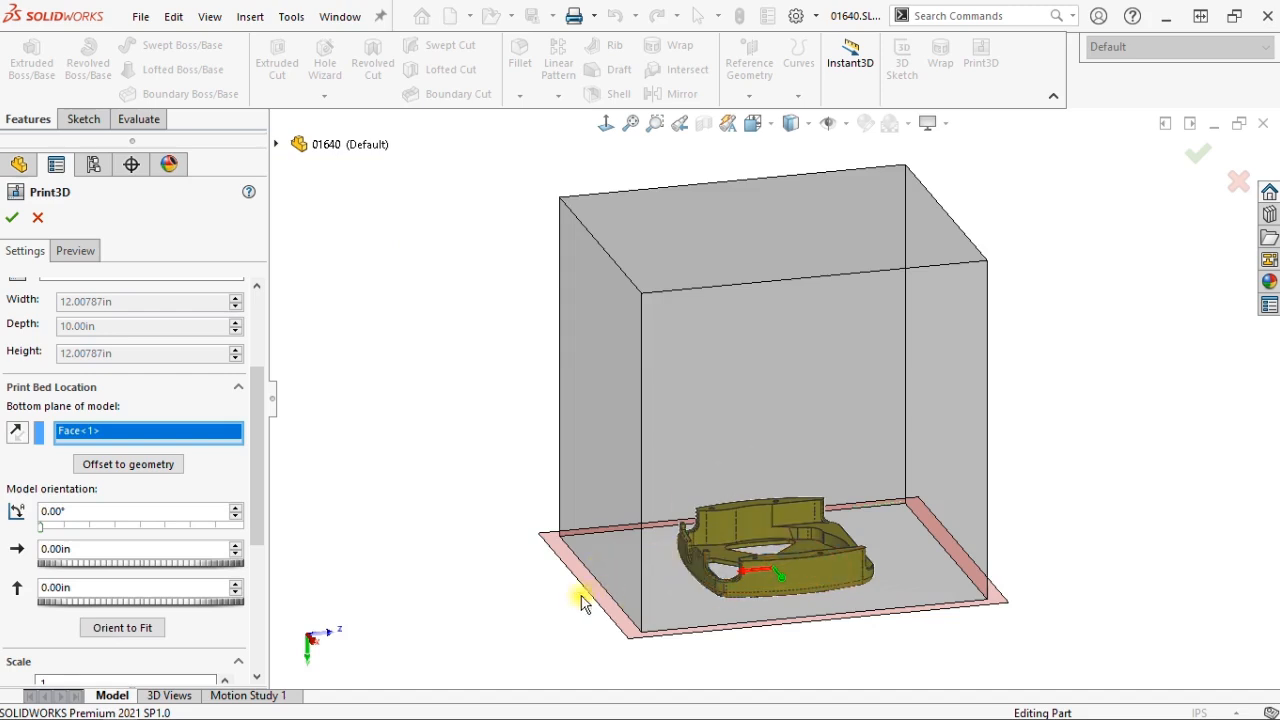
- Auto-orient the part, try Scale to Fit, then set the print scale back to 1
scroll(down, 3)
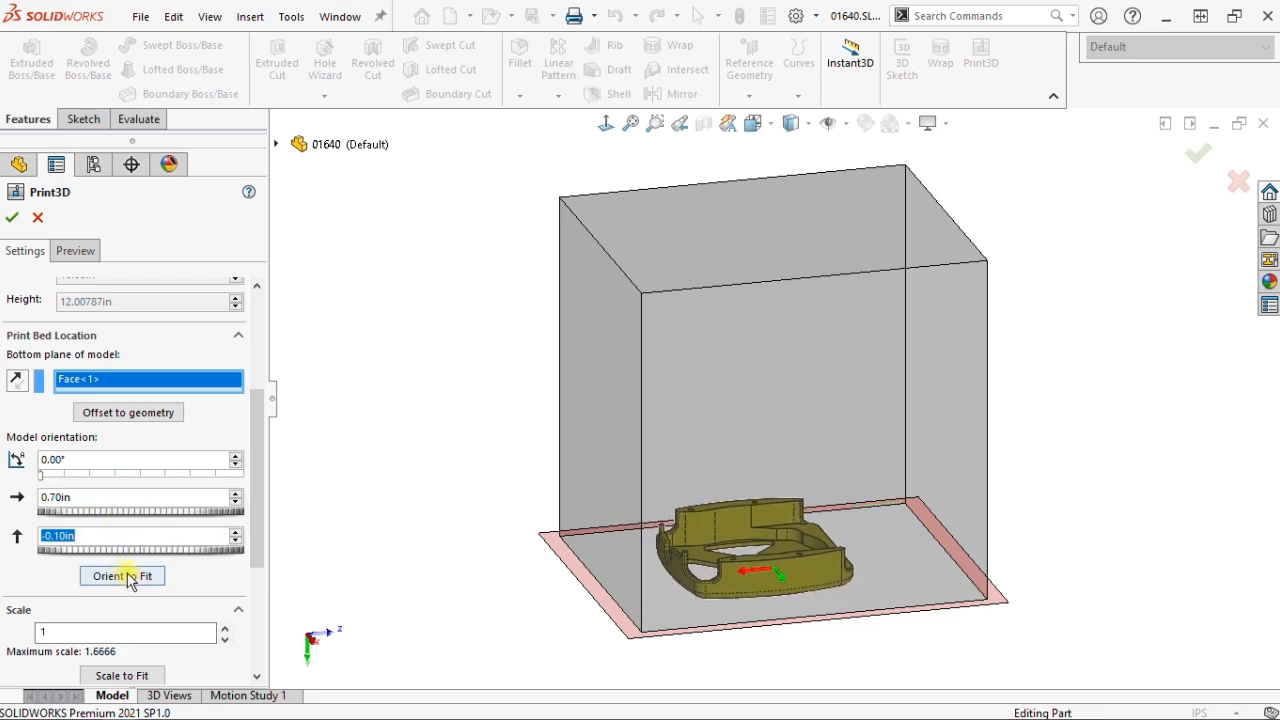
mouse_move(122, 575)
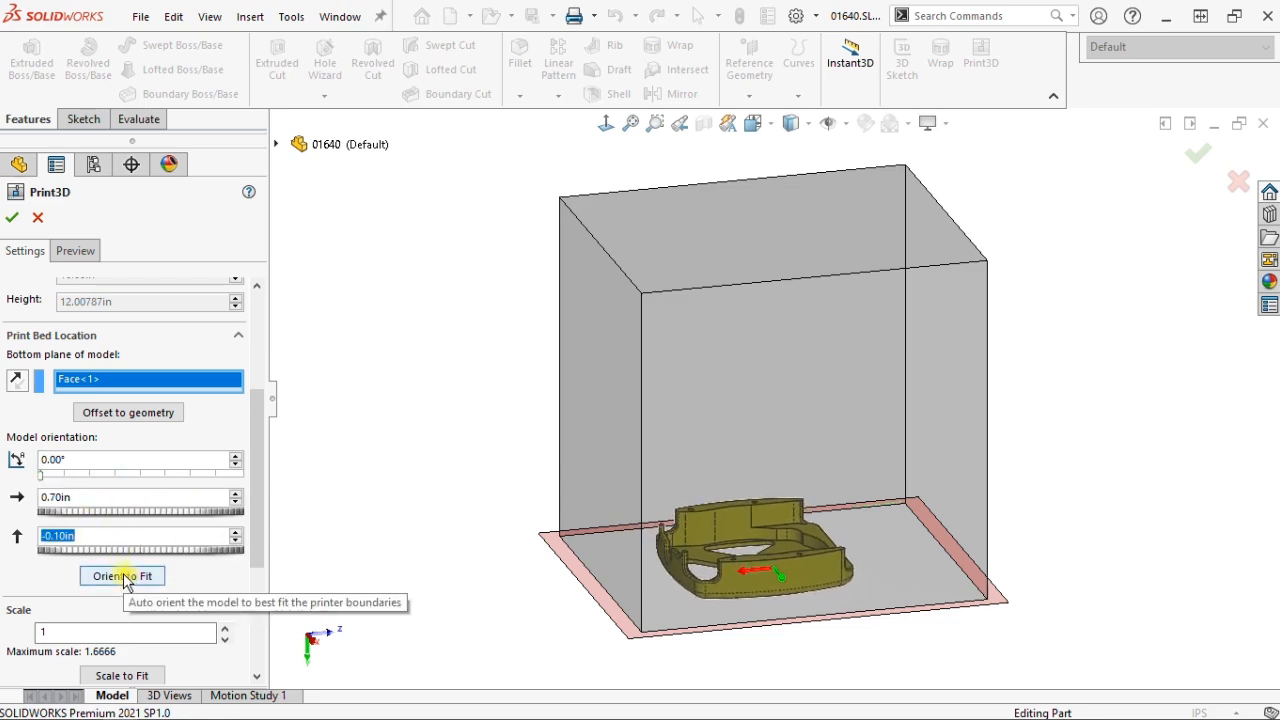
click(121, 575)
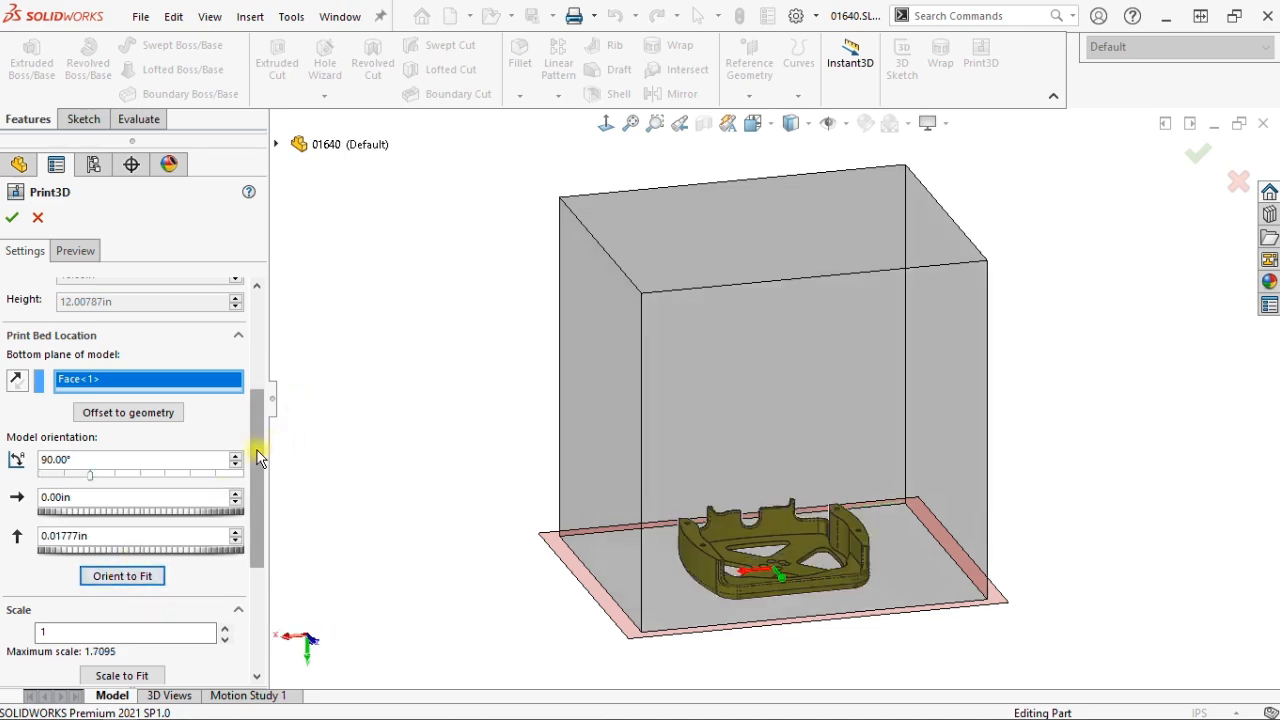
scroll(down, 3)
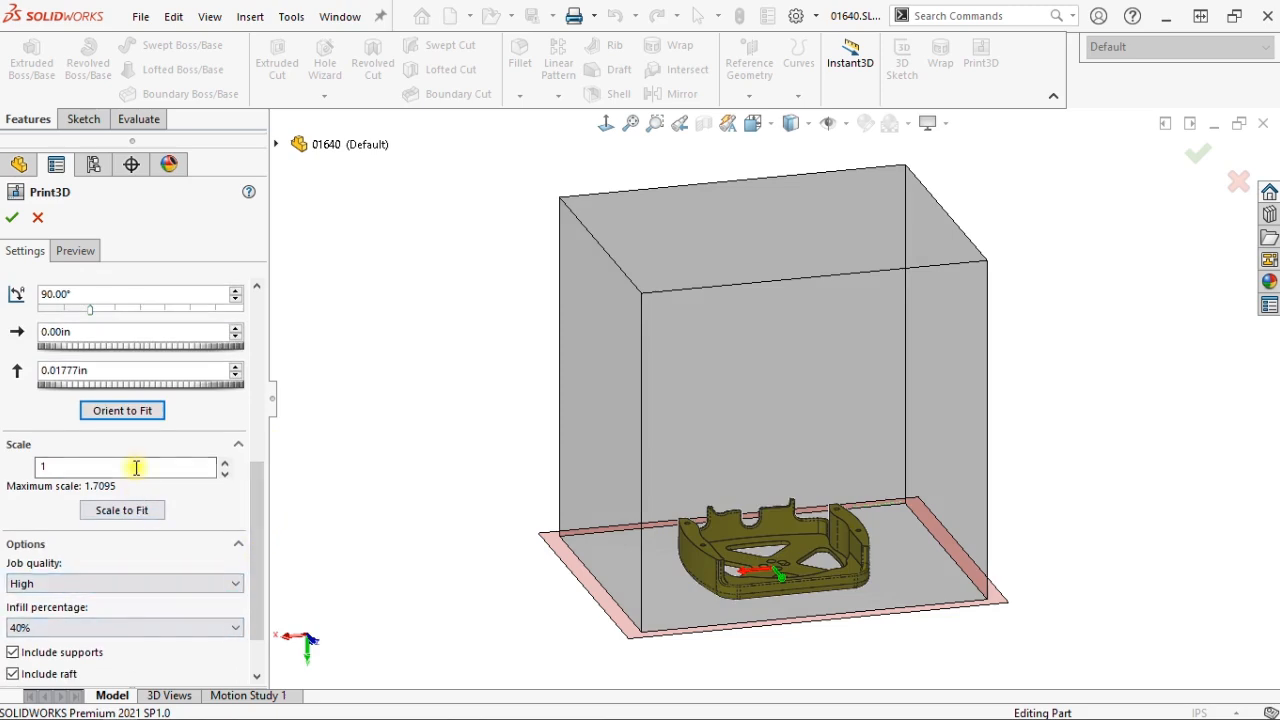
triple_click(125, 467)
text(0.5)
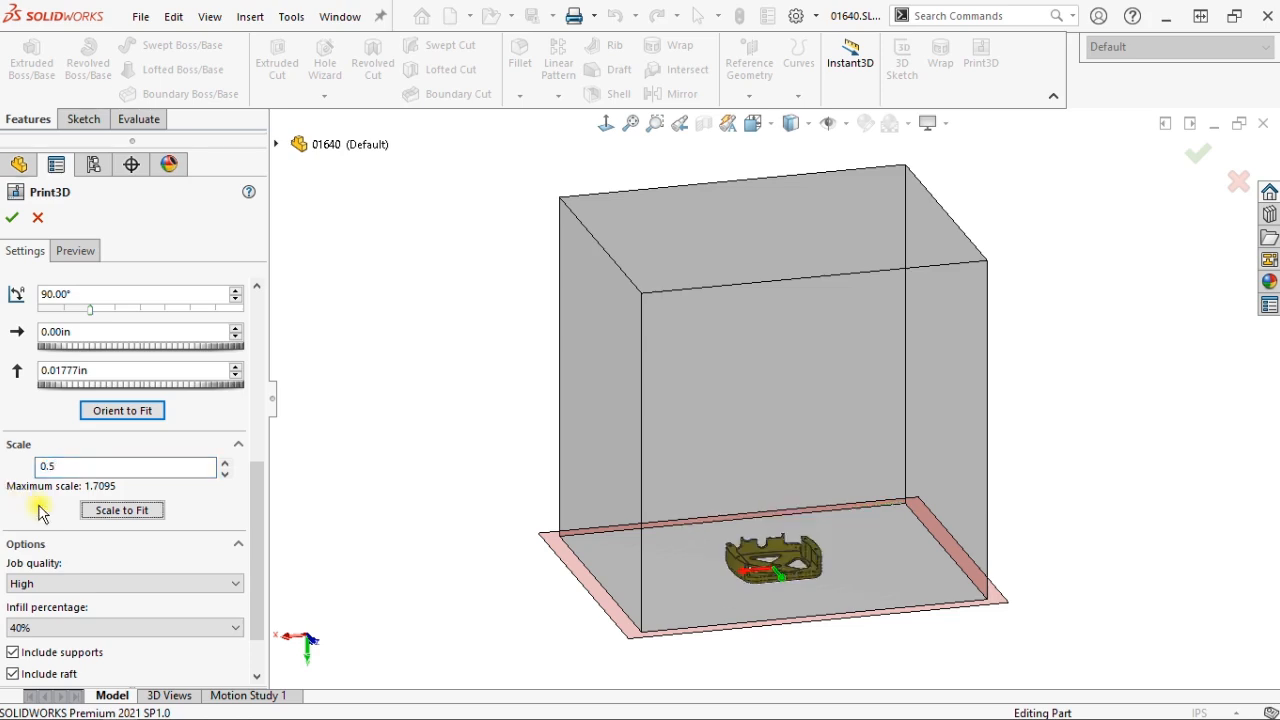
mouse_move(245, 553)
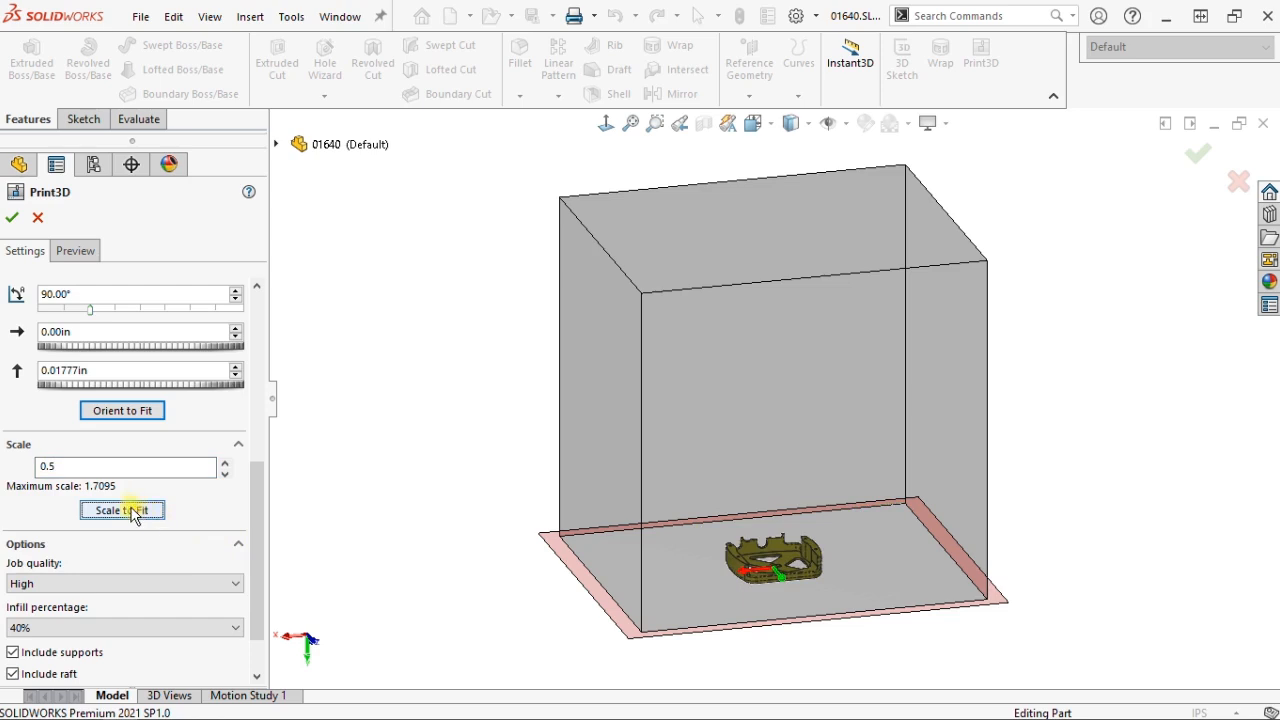
click(121, 510)
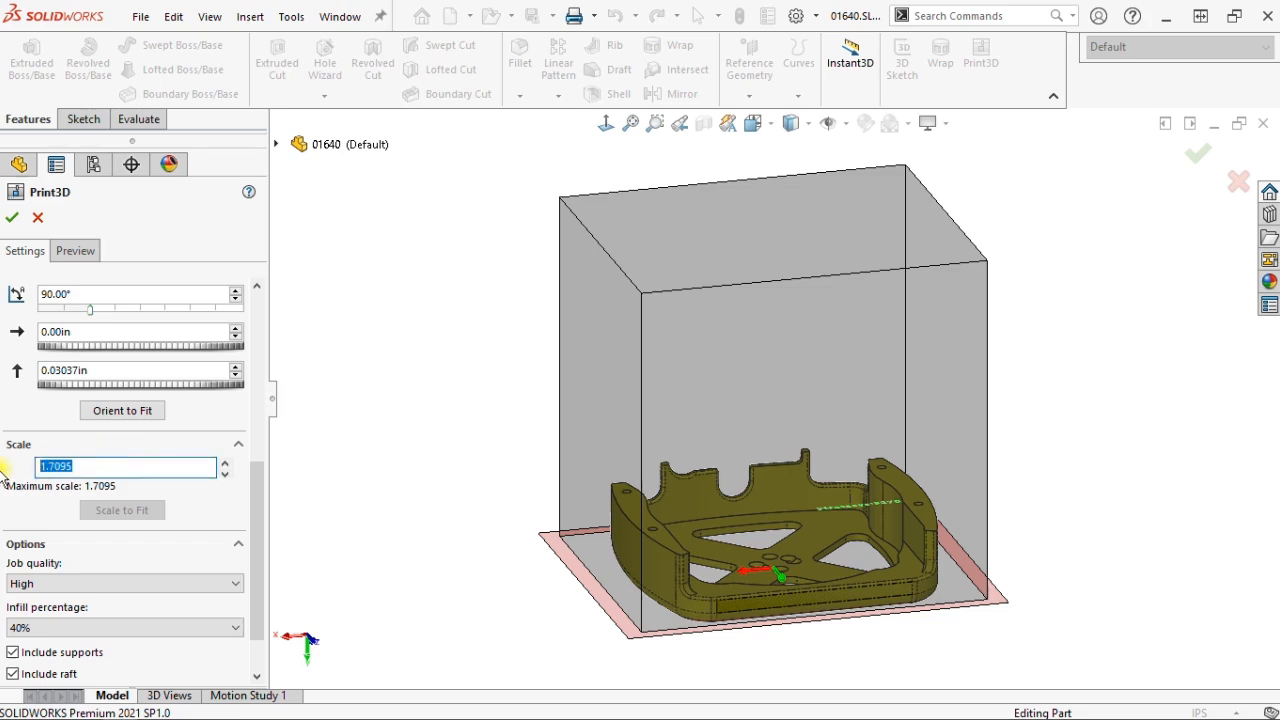
text(1)
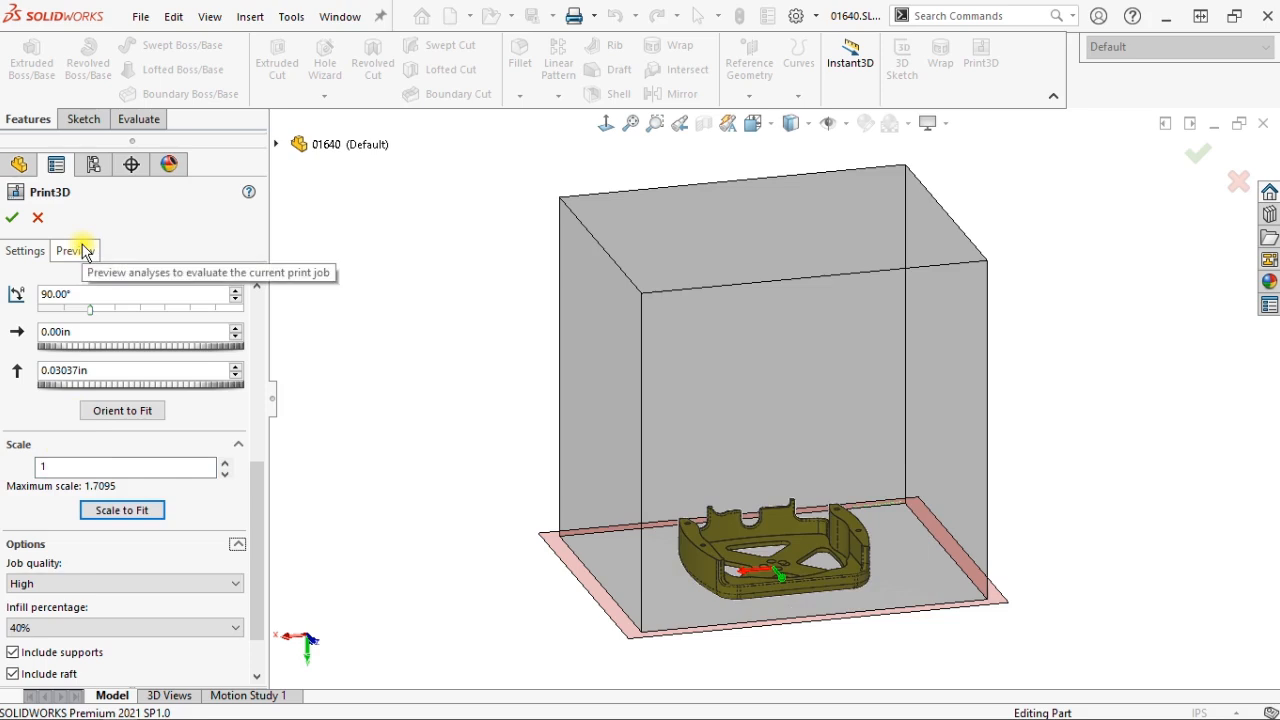
- Show the analysis preview transparently, then turn off highlighting of faces requiring supports
click(71, 250)
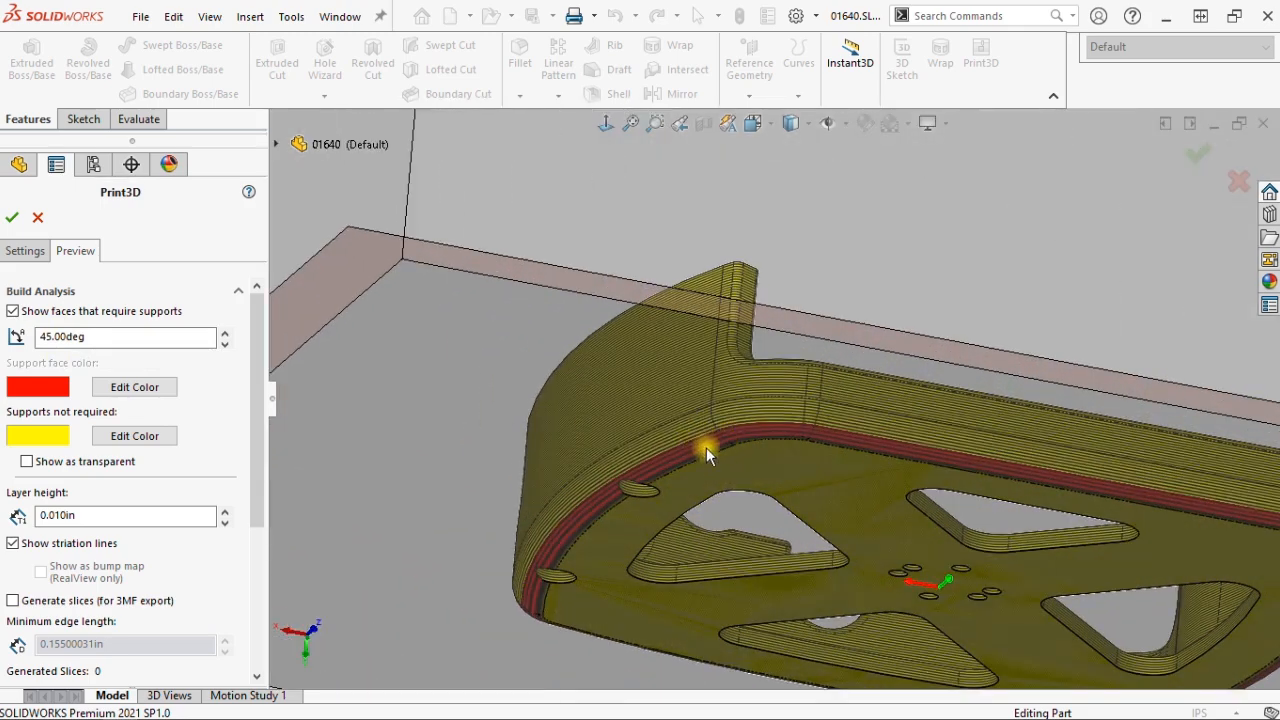
mouse_move(665, 423)
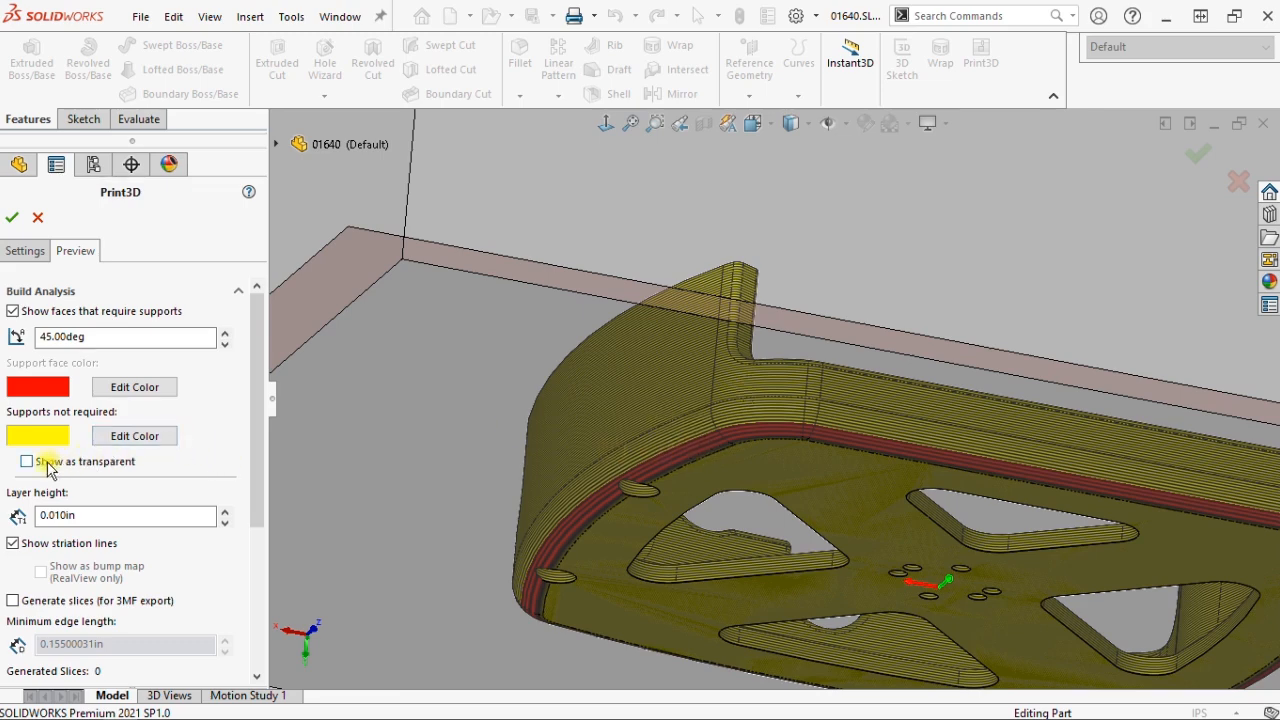
click(26, 461)
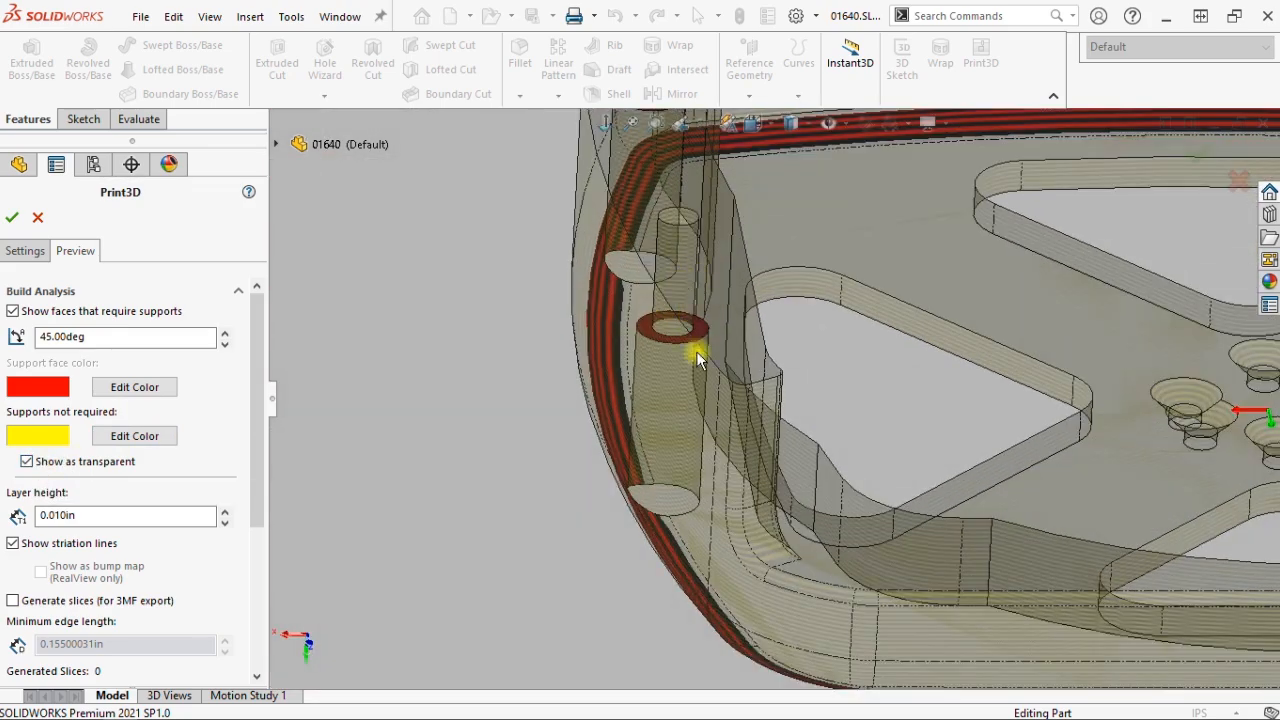
mouse_move(740, 388)
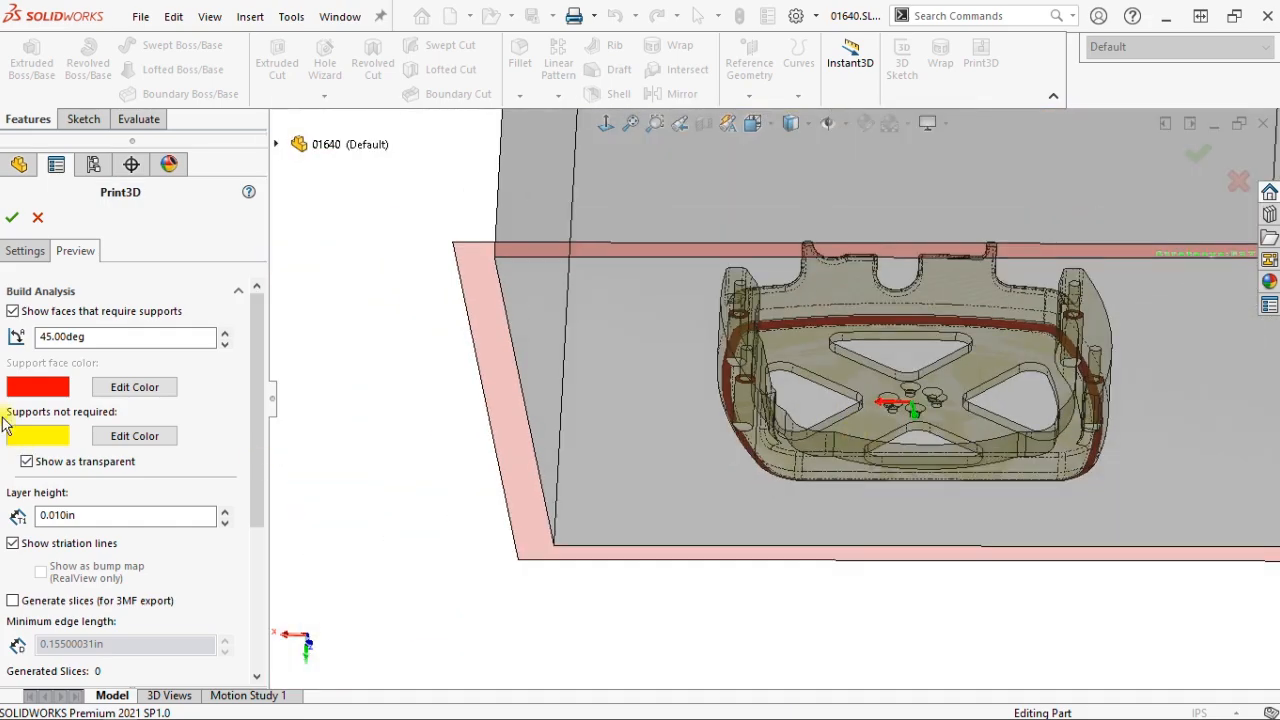
click(13, 311)
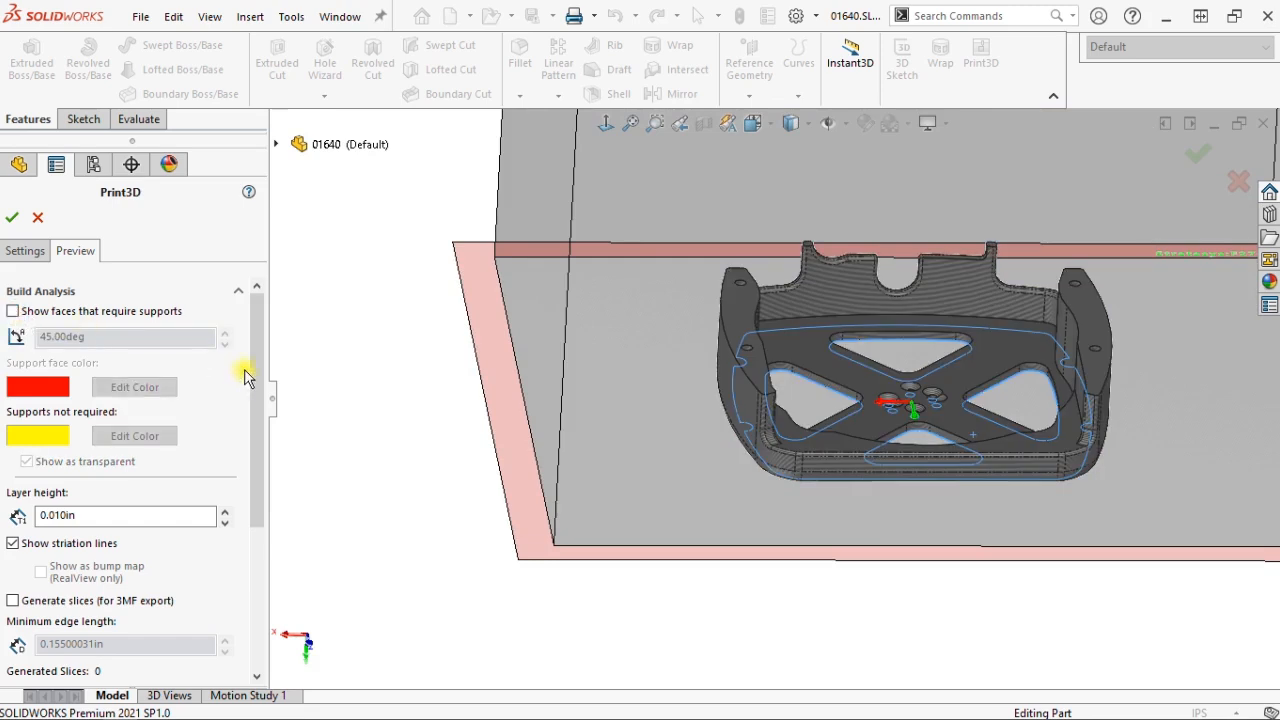
scroll(down, 3)
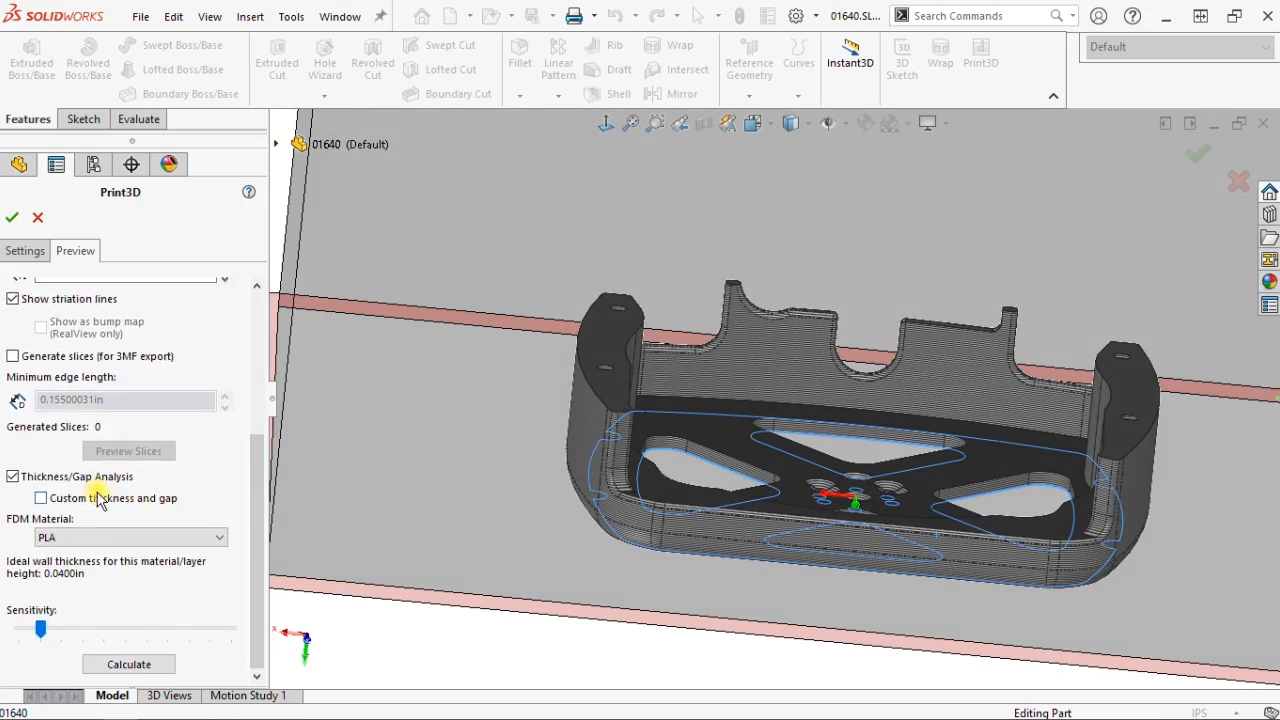
mouse_move(95, 503)
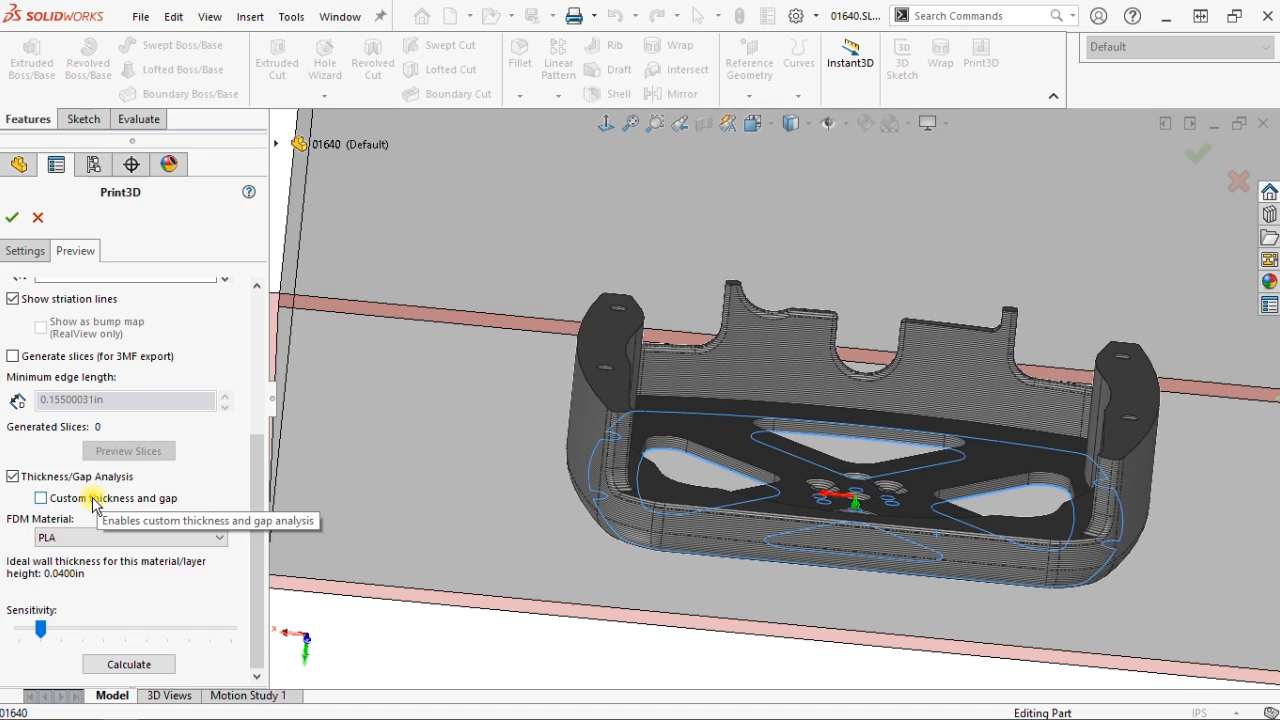
mouse_move(117, 518)
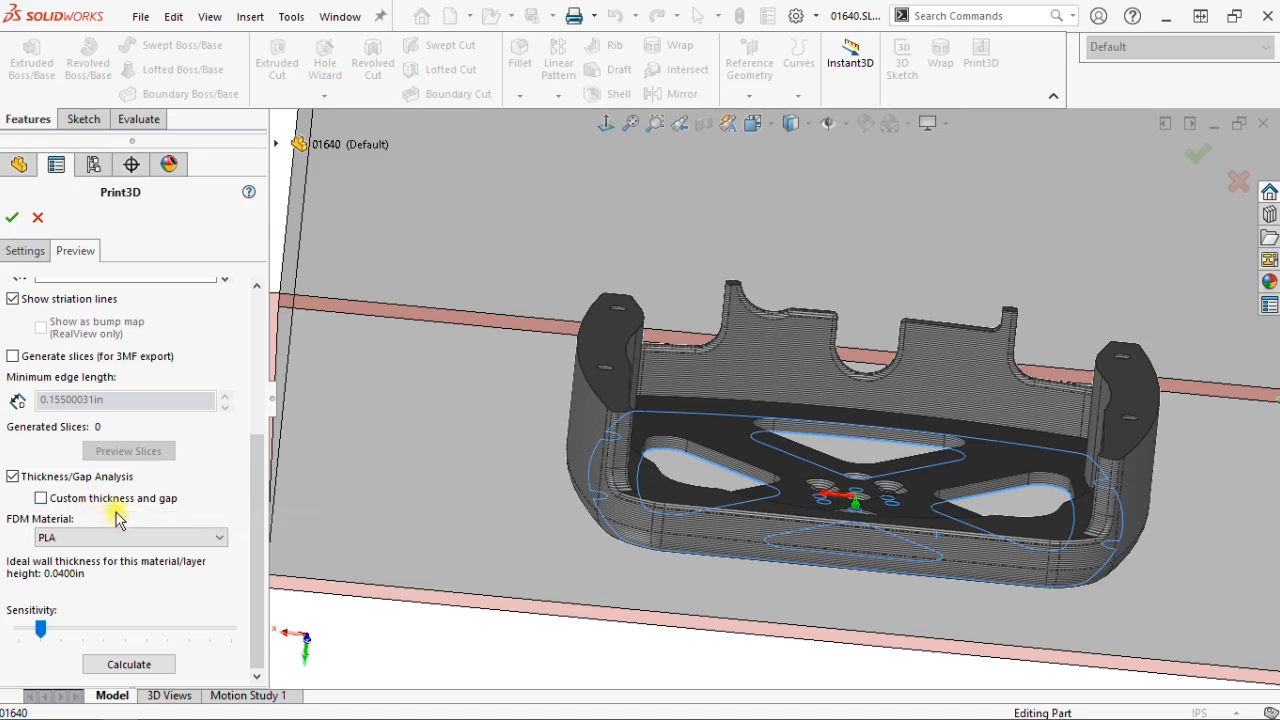
mouse_move(49, 582)
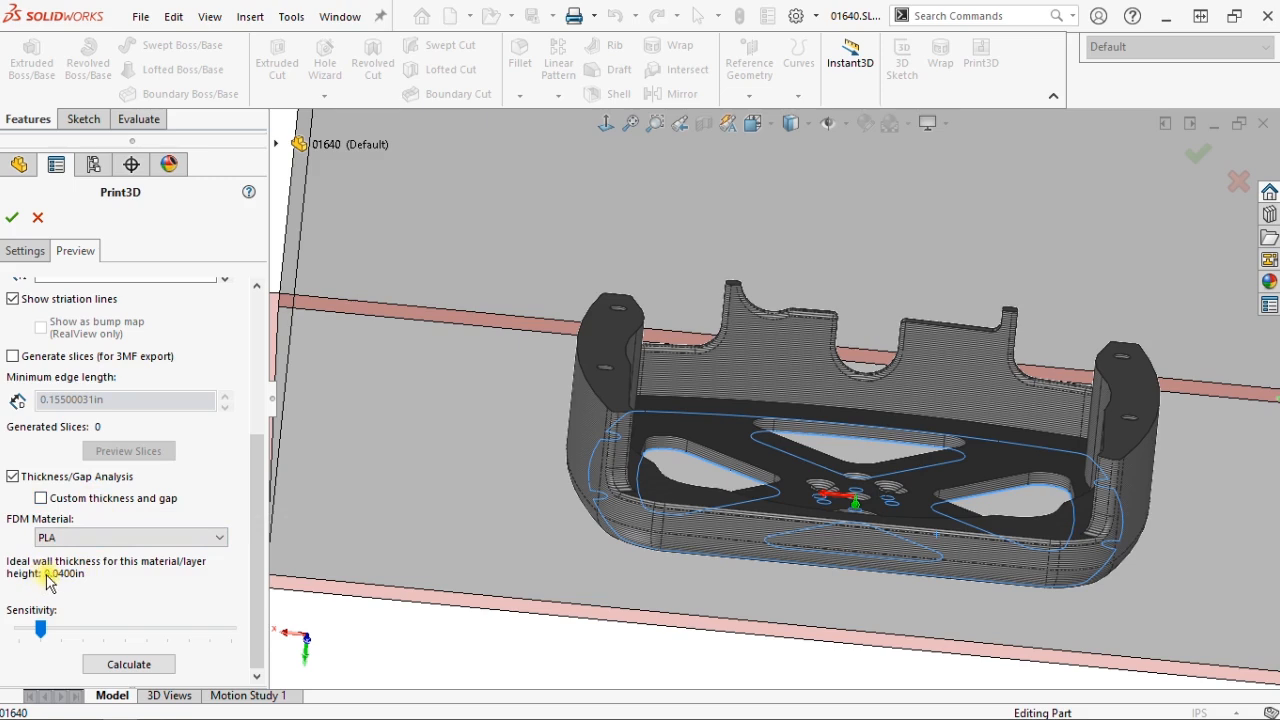
mouse_move(58, 587)
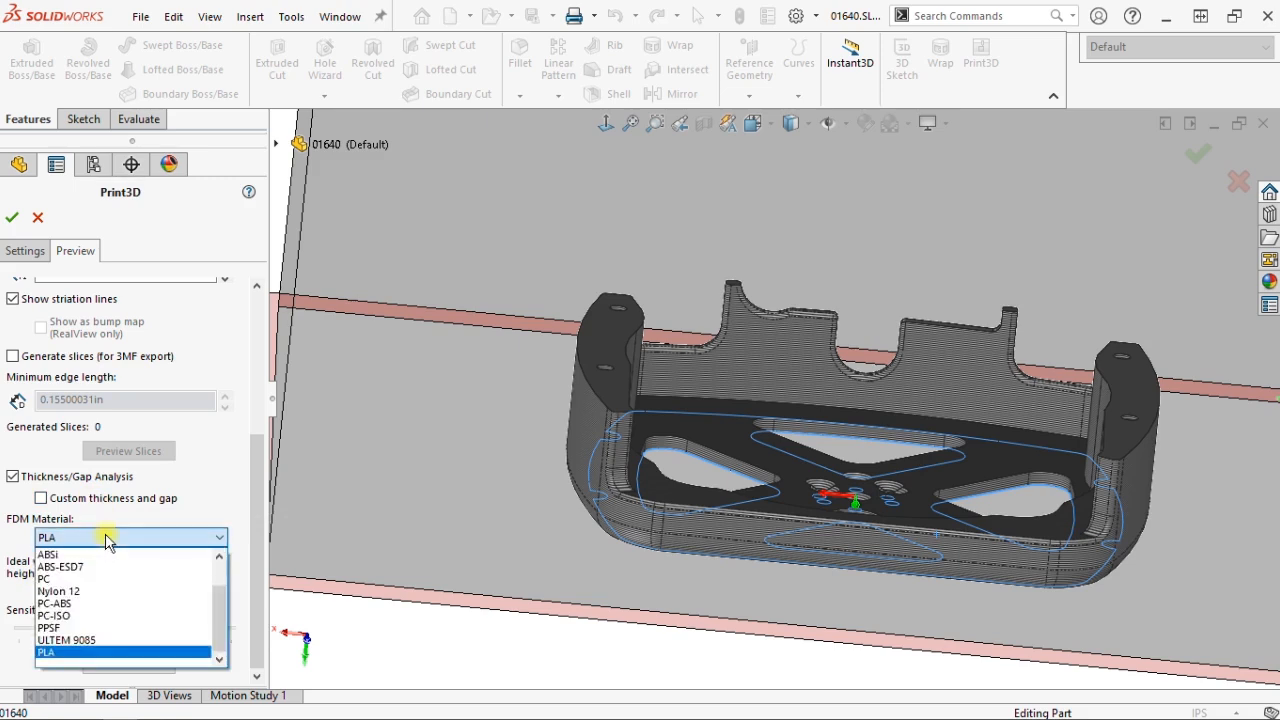
click(46, 652)
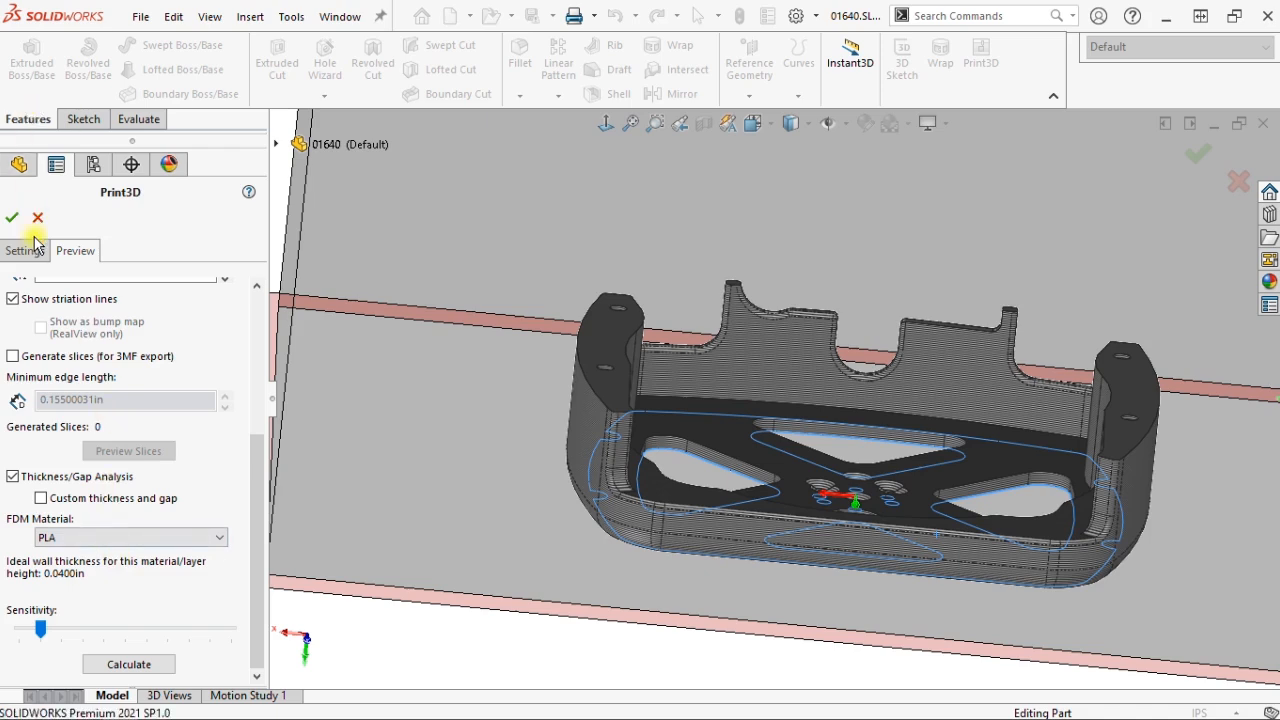
- Return to Settings and keep STL (*.stl) as the Save To File format
click(23, 250)
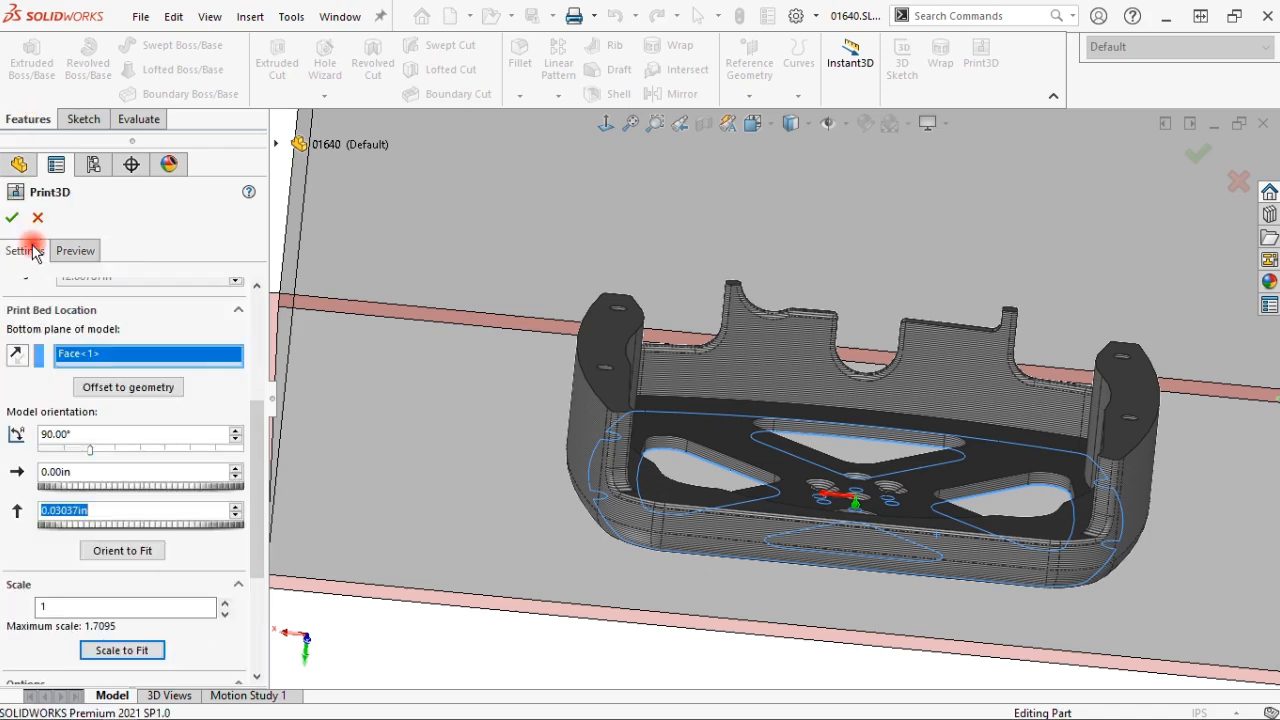
scroll(down, 3)
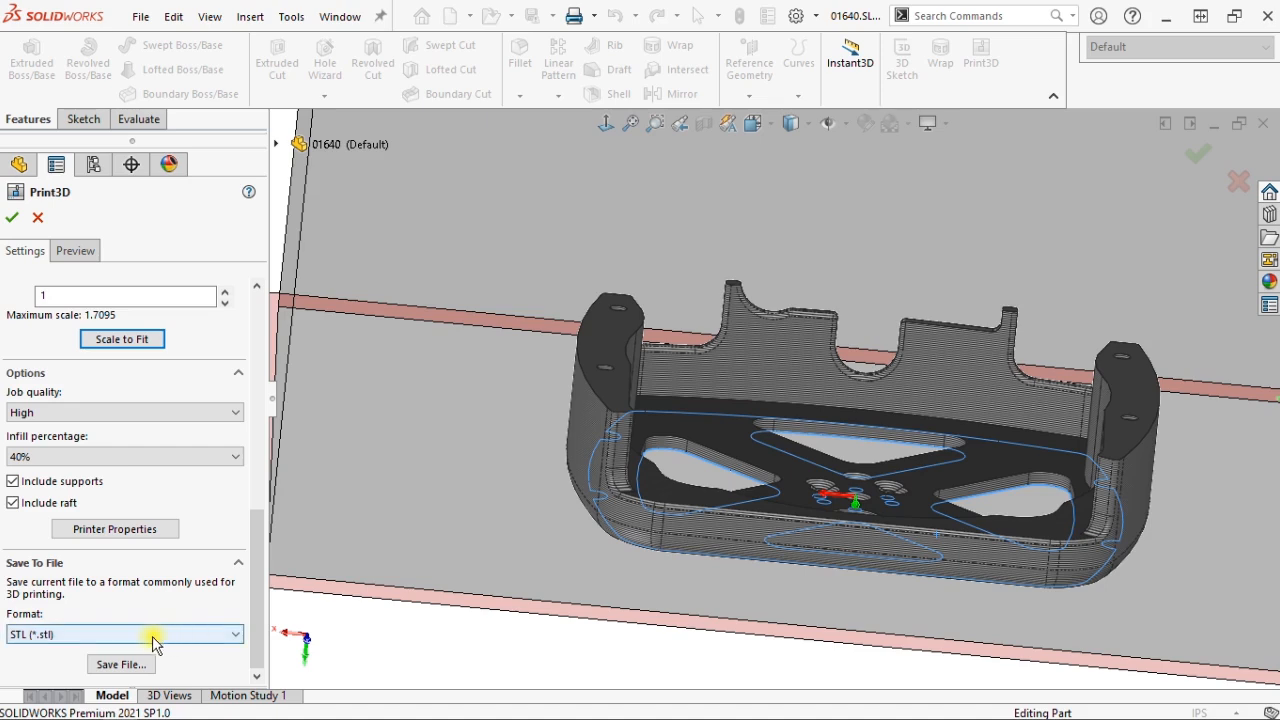
click(124, 634)
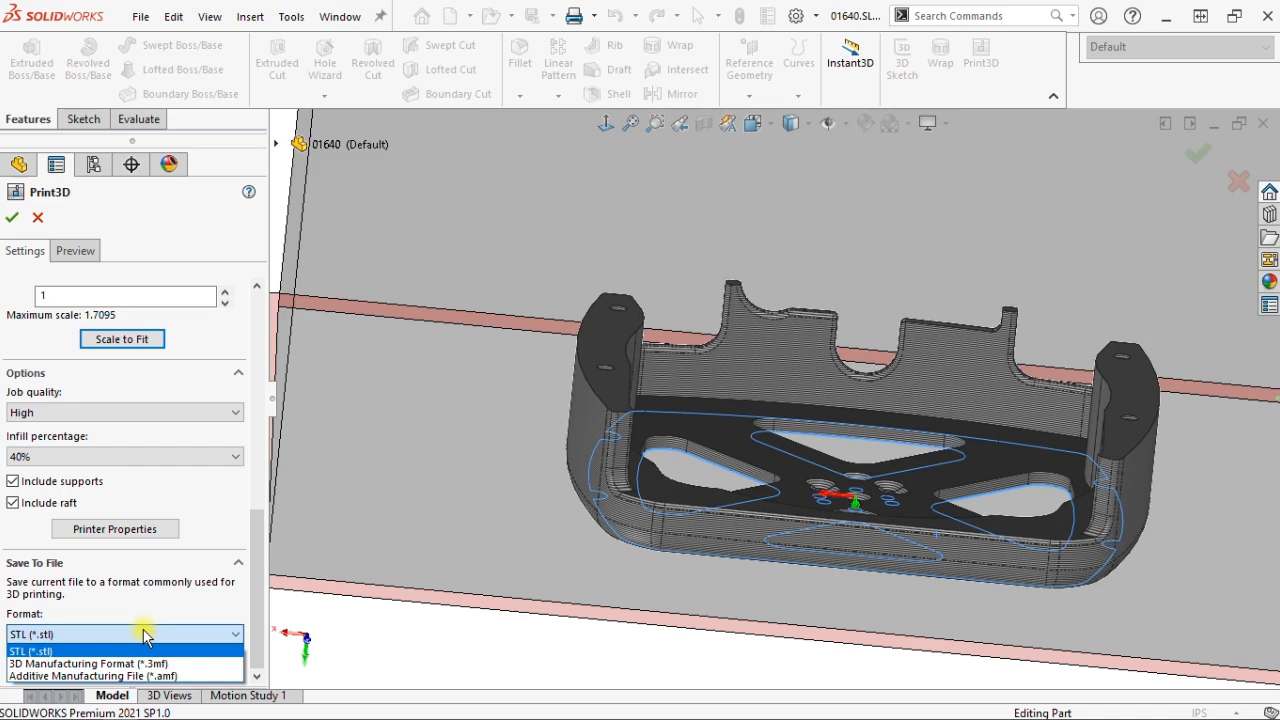
click(35, 649)
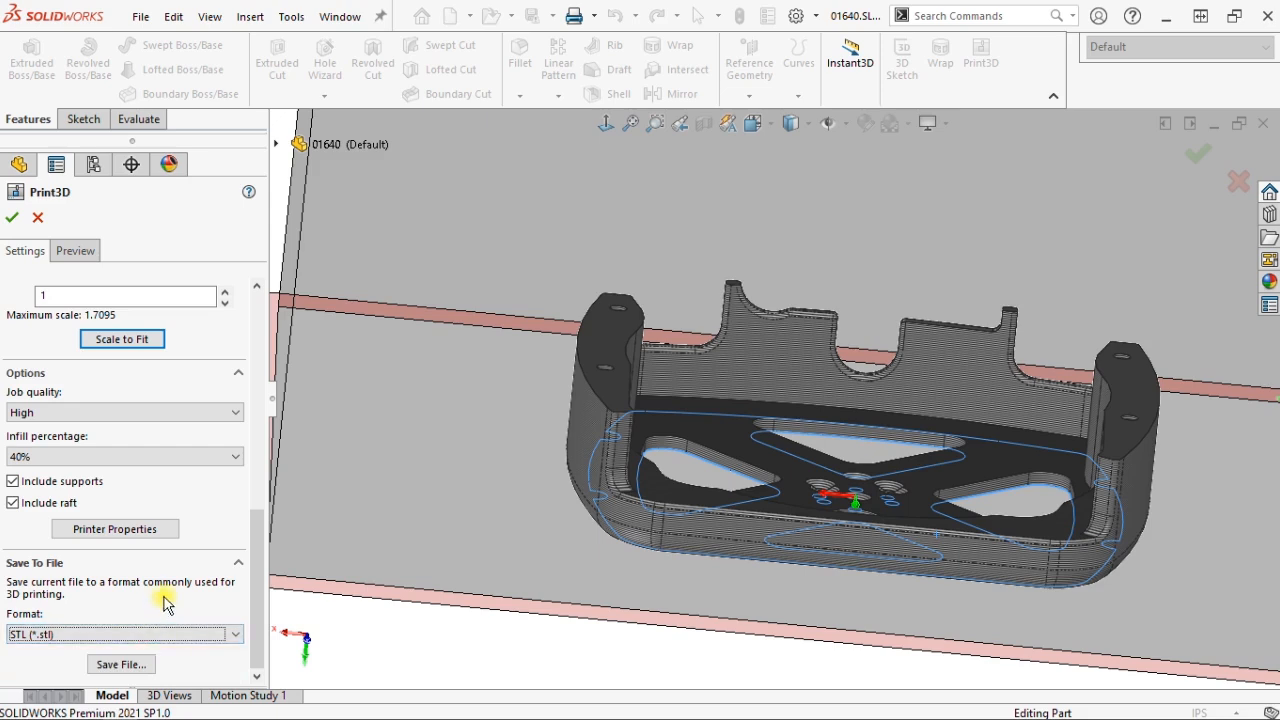
mouse_move(166, 588)
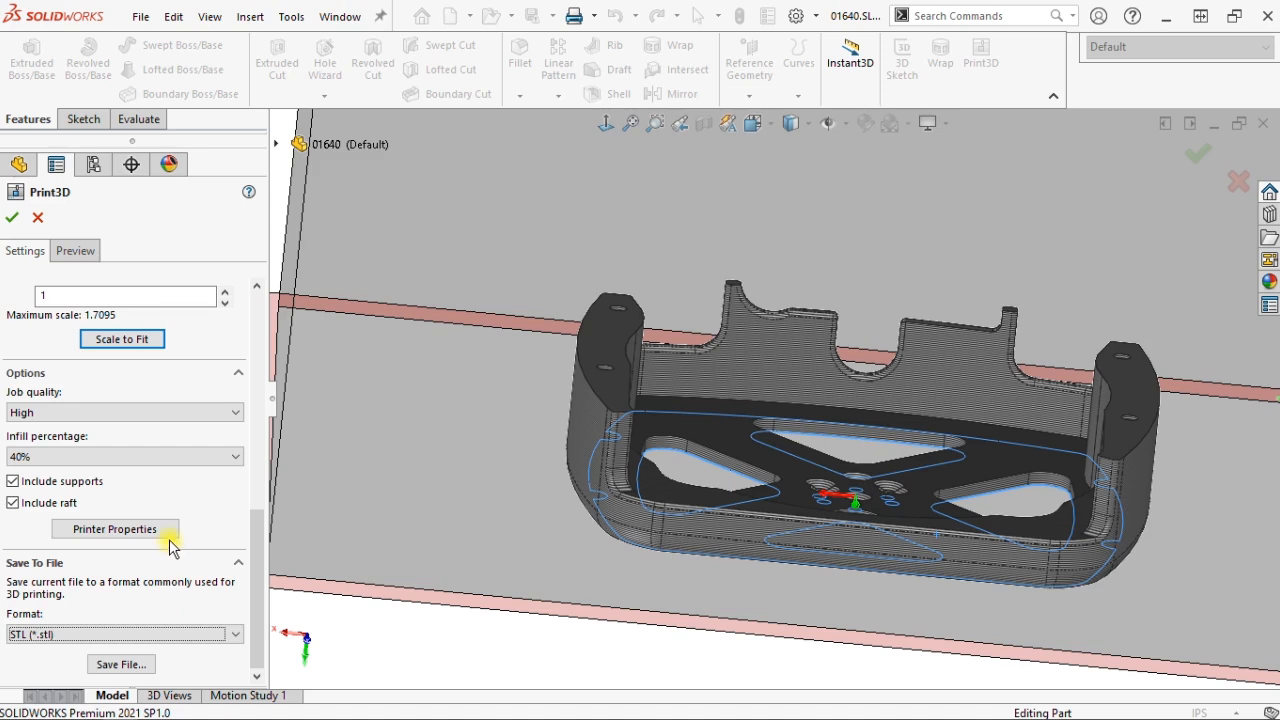
click(124, 412)
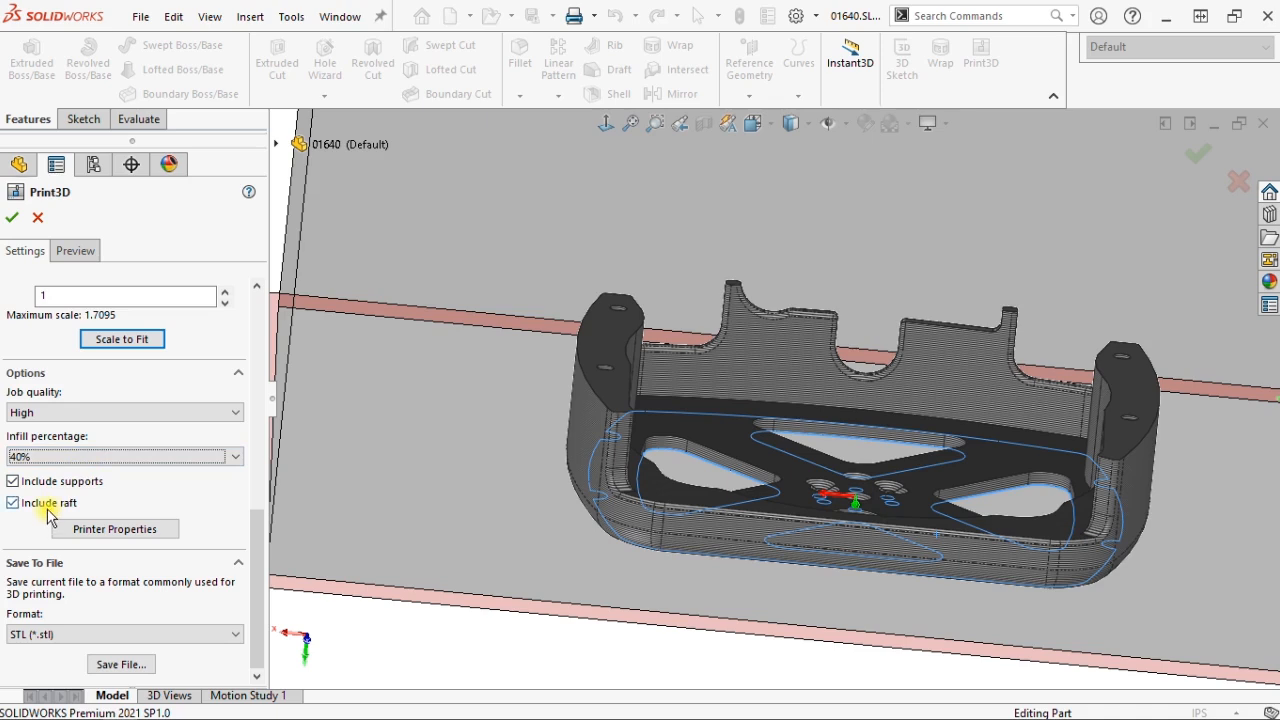
click(12, 503)
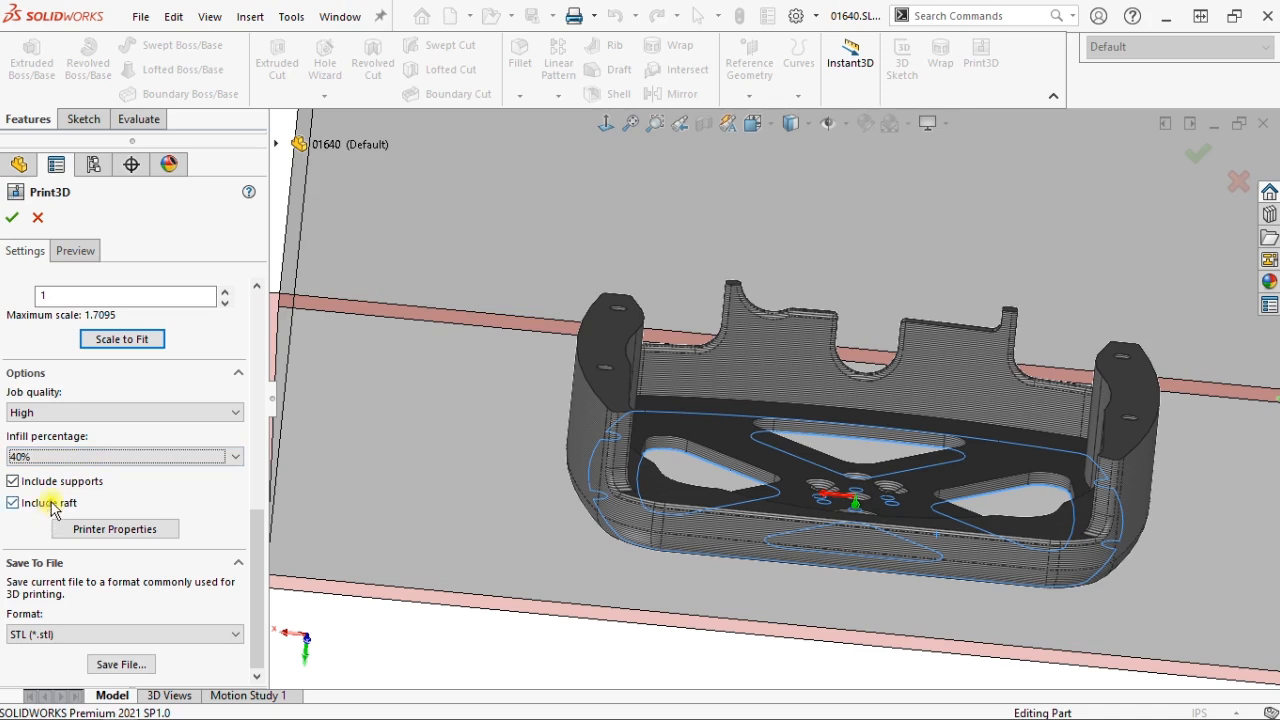